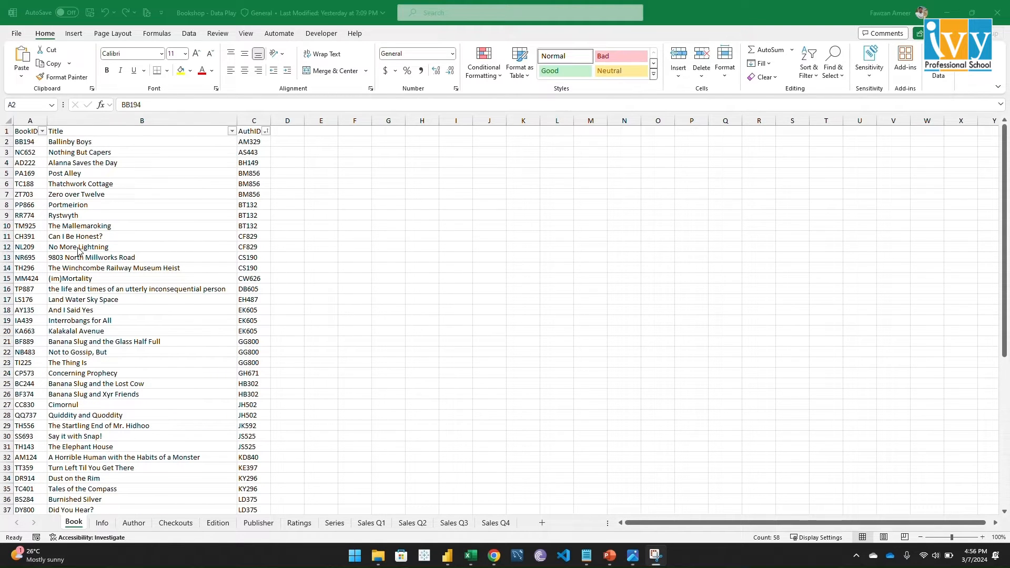
mouse_move(59, 193)
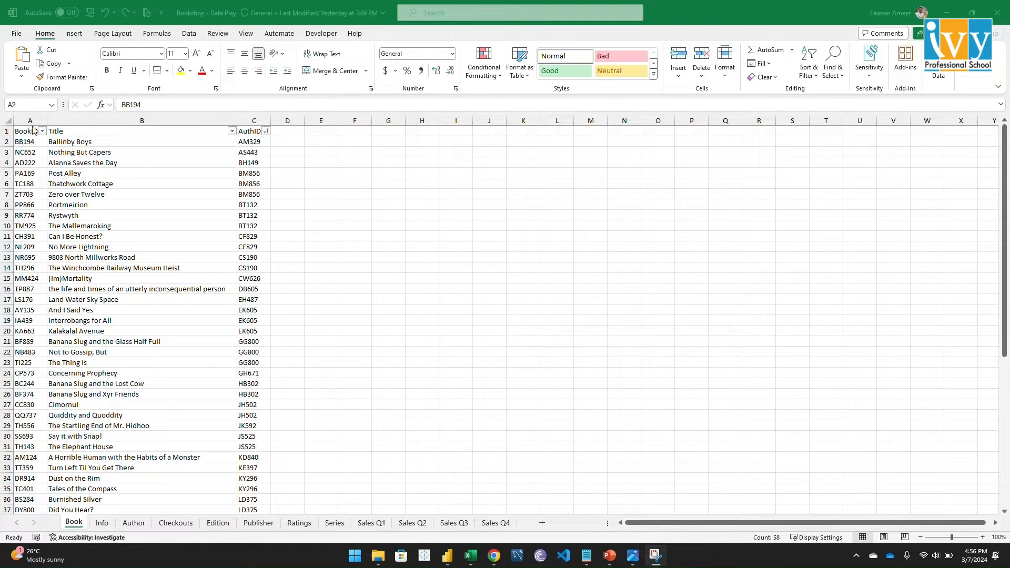
Compare the Book sheet's BookID column against the Info sheet's ID columns, ending on Info.
click(29, 131)
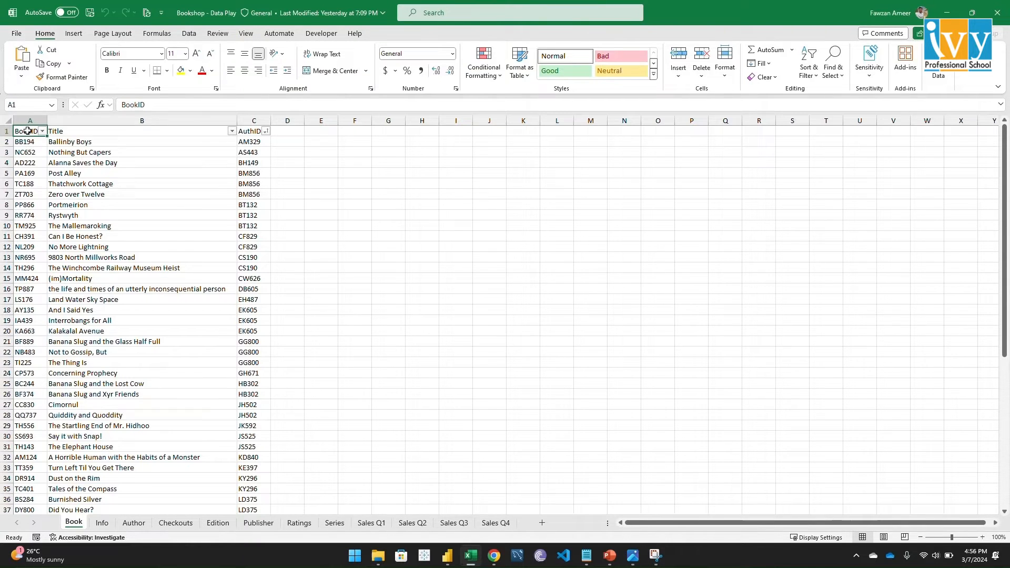
click(101, 523)
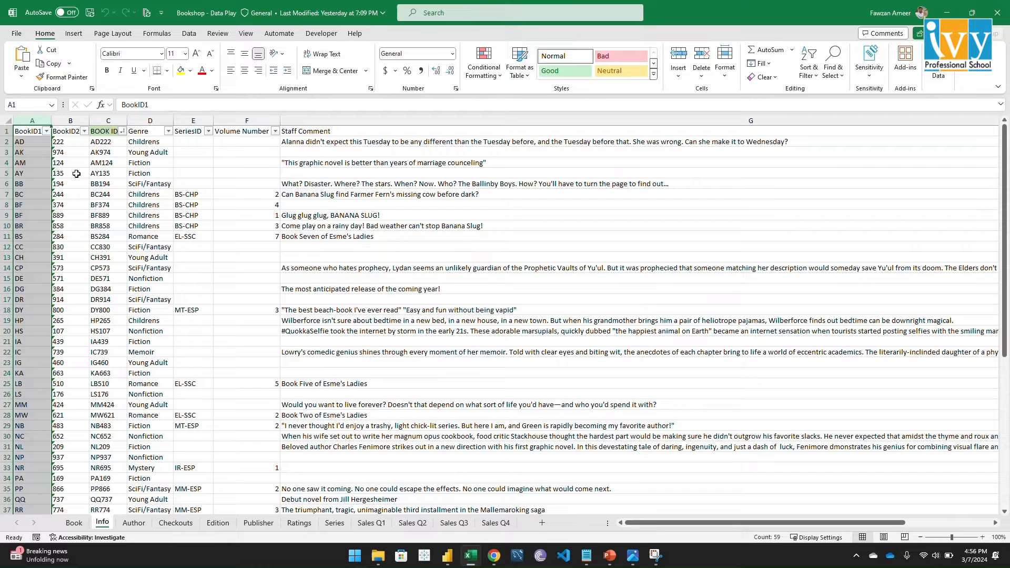
mouse_move(220, 233)
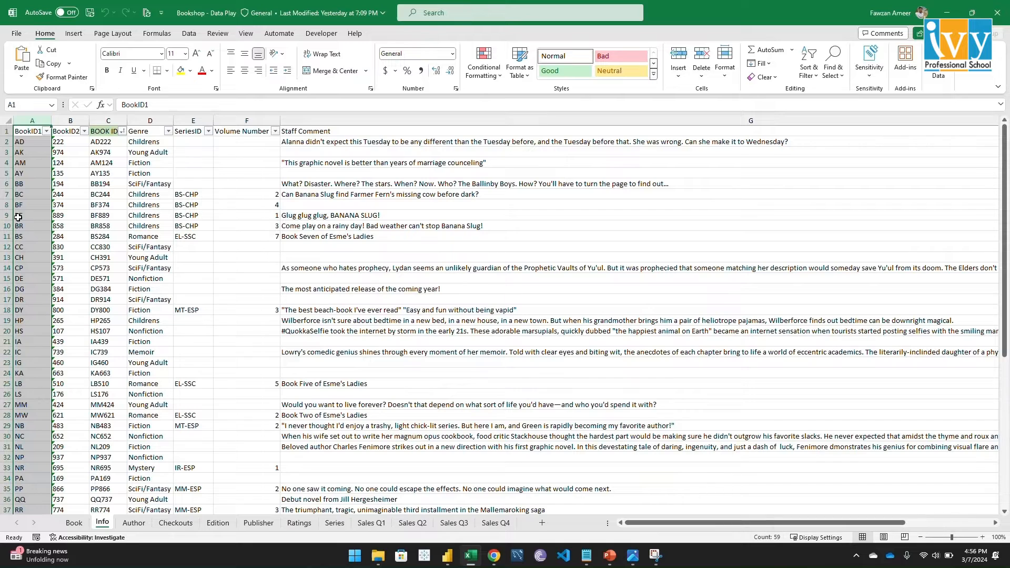
click(74, 523)
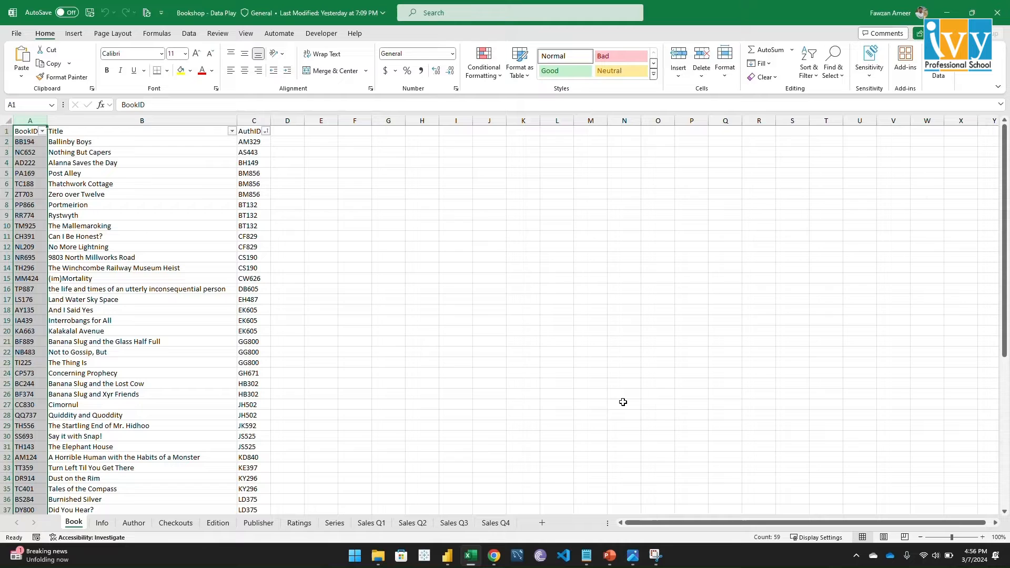
mouse_move(557, 385)
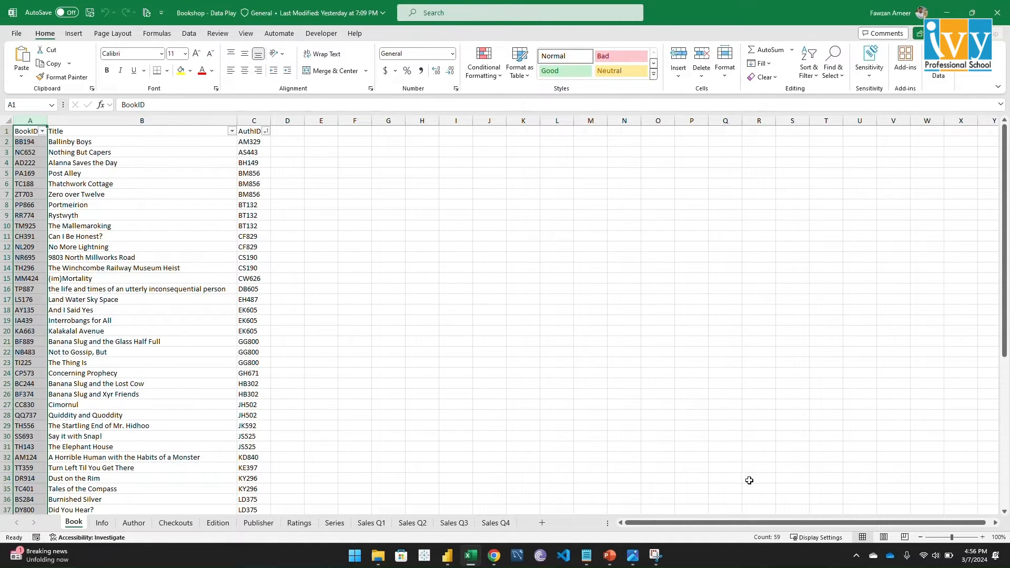
click(101, 523)
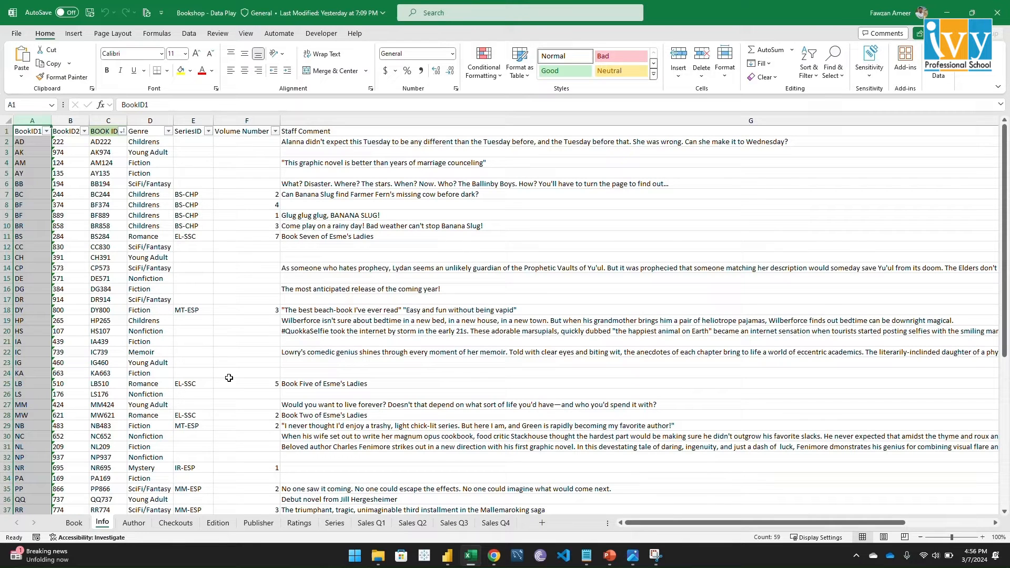
mouse_move(139, 500)
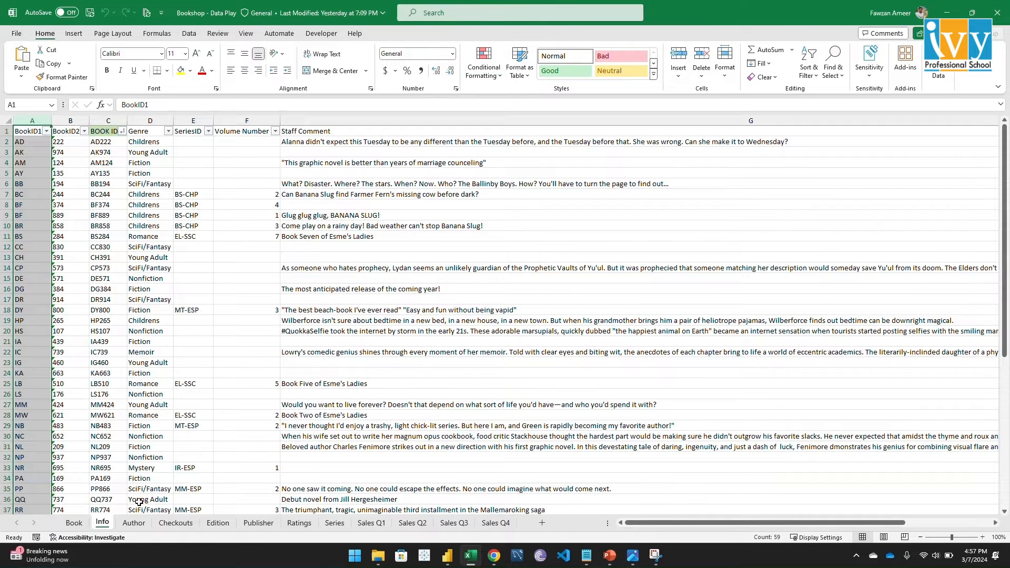
Look through the Author, Checkouts, Edition and Publisher sheets in turn.
click(133, 523)
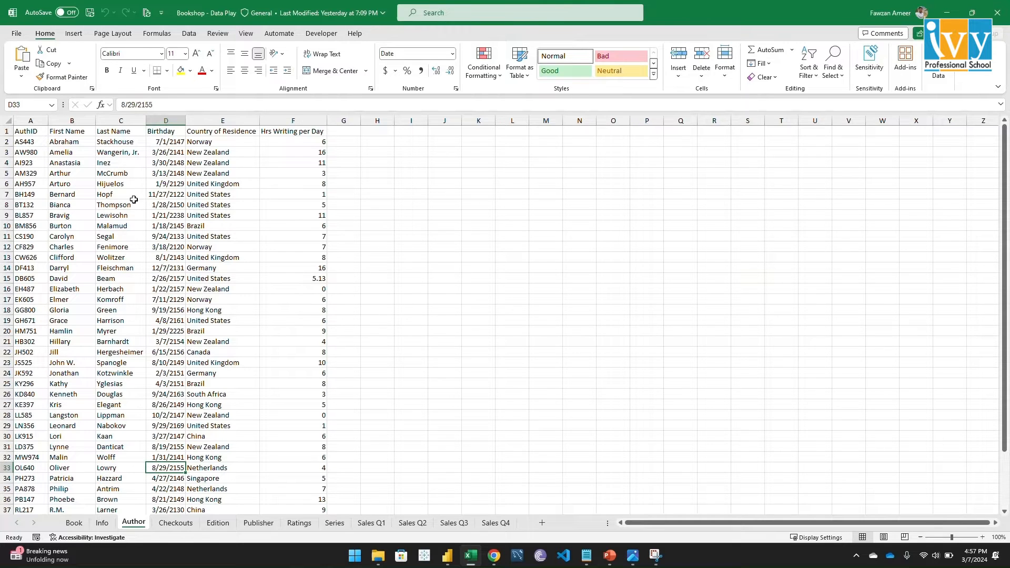
mouse_move(200, 312)
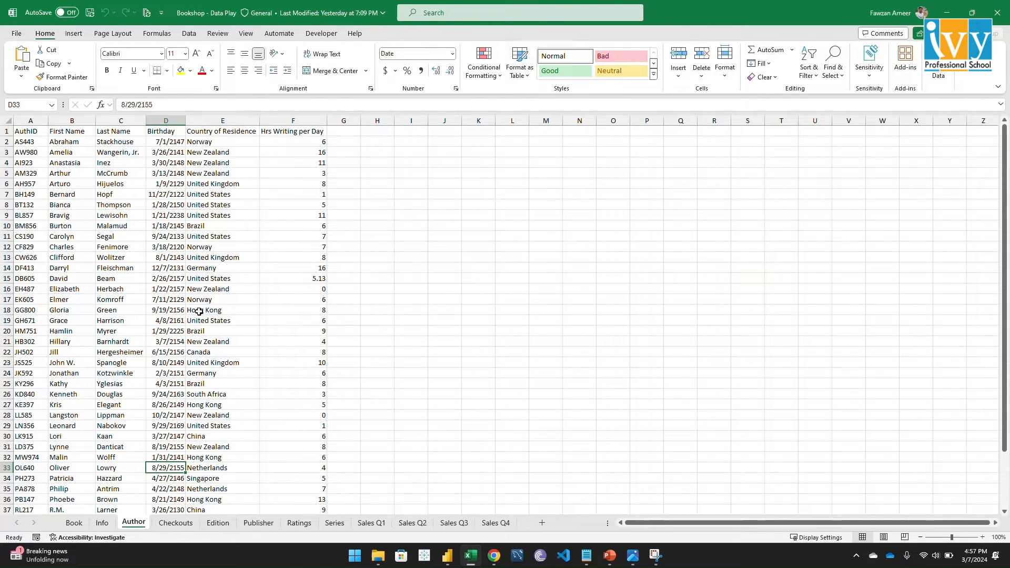
click(175, 523)
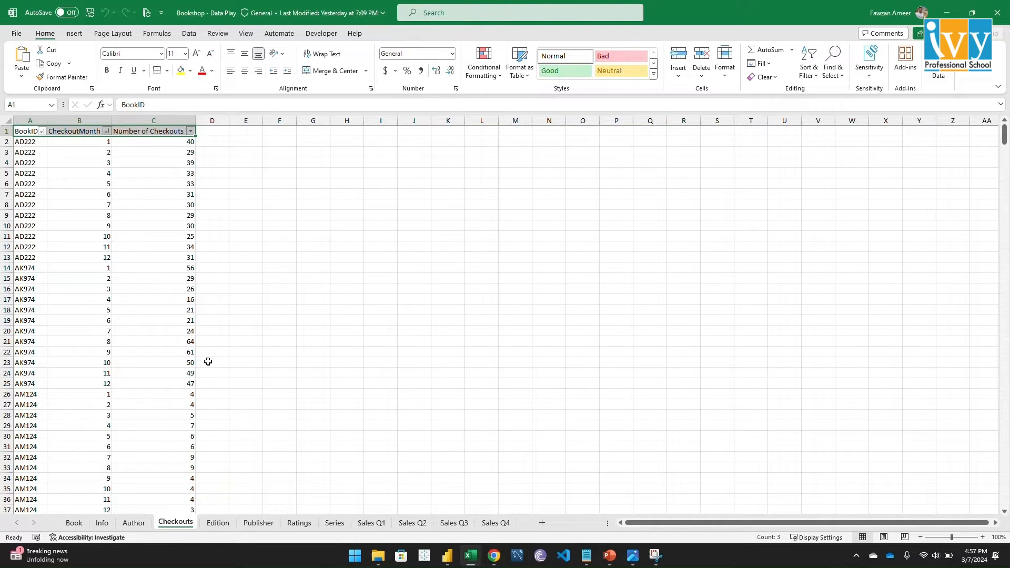
mouse_move(218, 527)
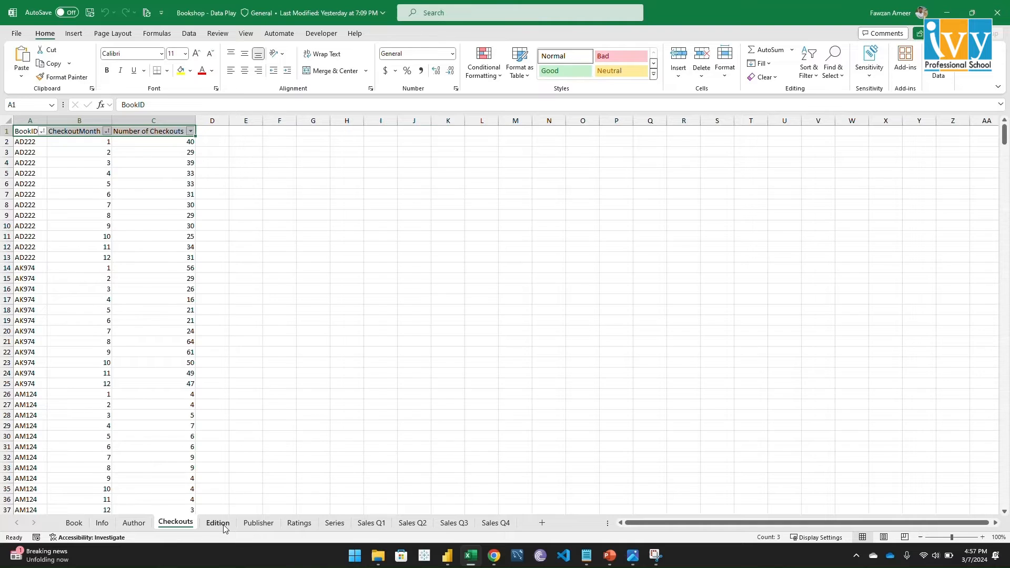
click(217, 523)
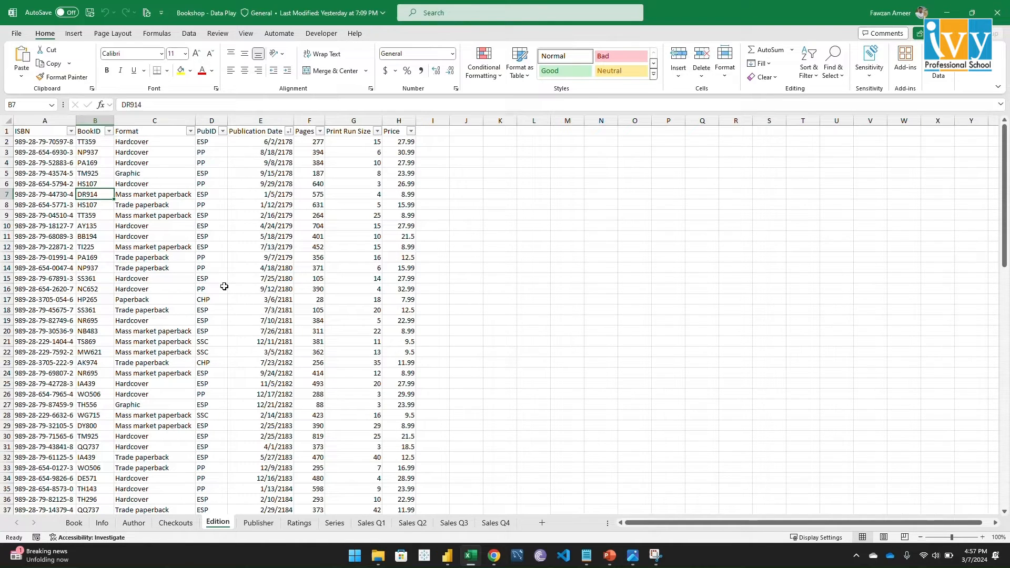
mouse_move(57, 142)
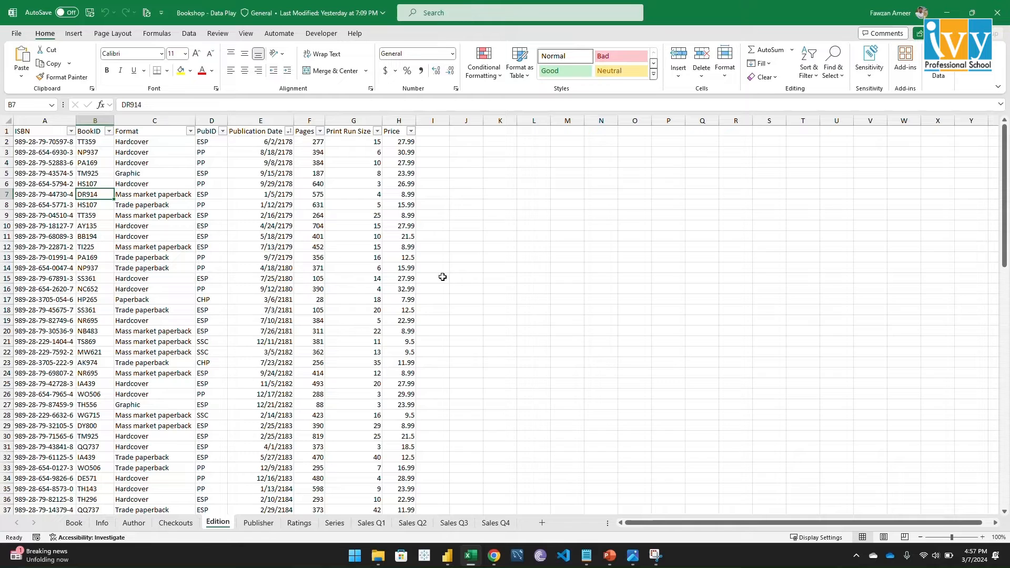
click(259, 523)
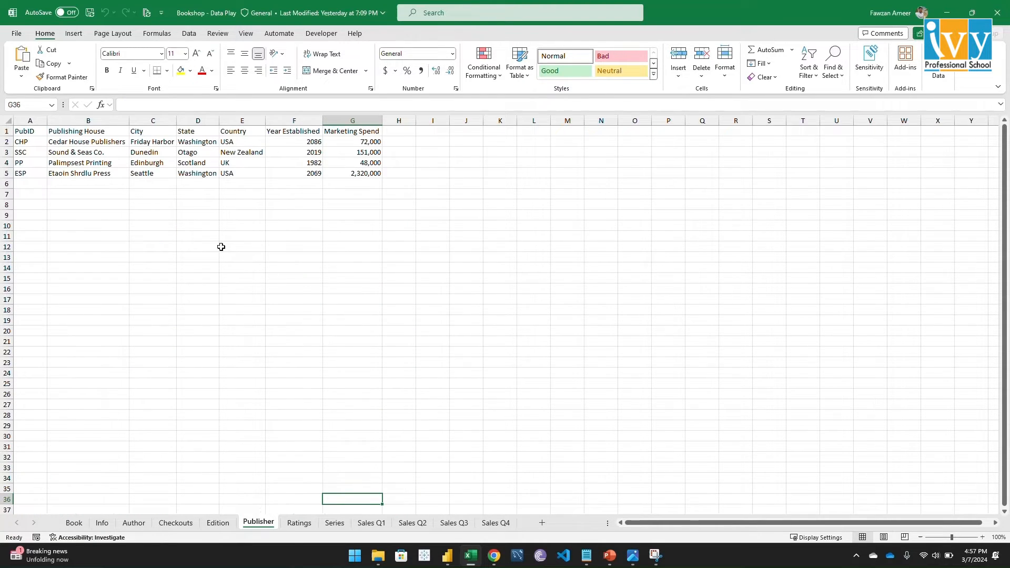
Look through the Ratings, Series, Sales Q2 and Sales Q3 sheets, ending on Sales Q1.
click(298, 523)
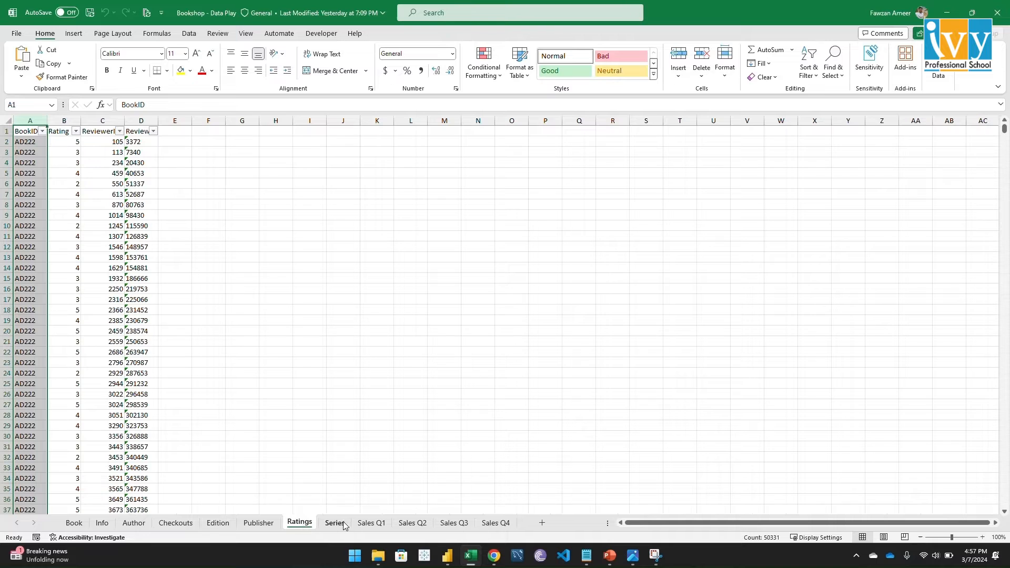
click(335, 523)
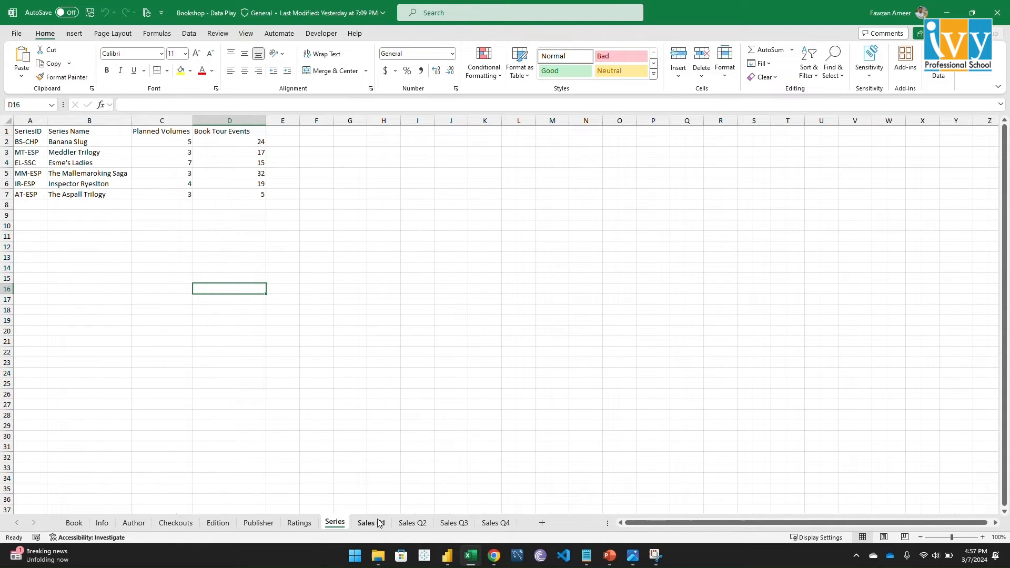
click(411, 523)
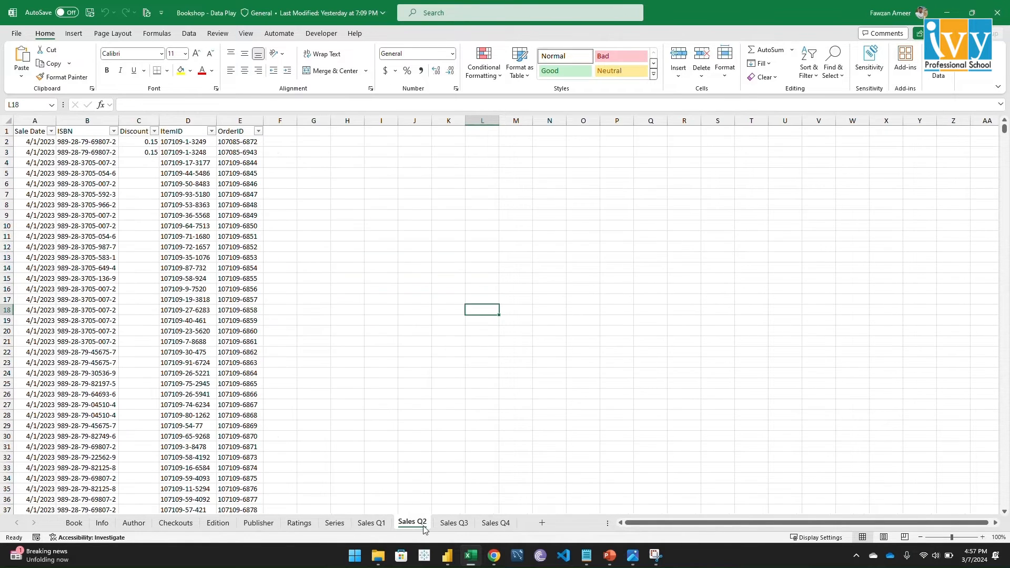
click(452, 523)
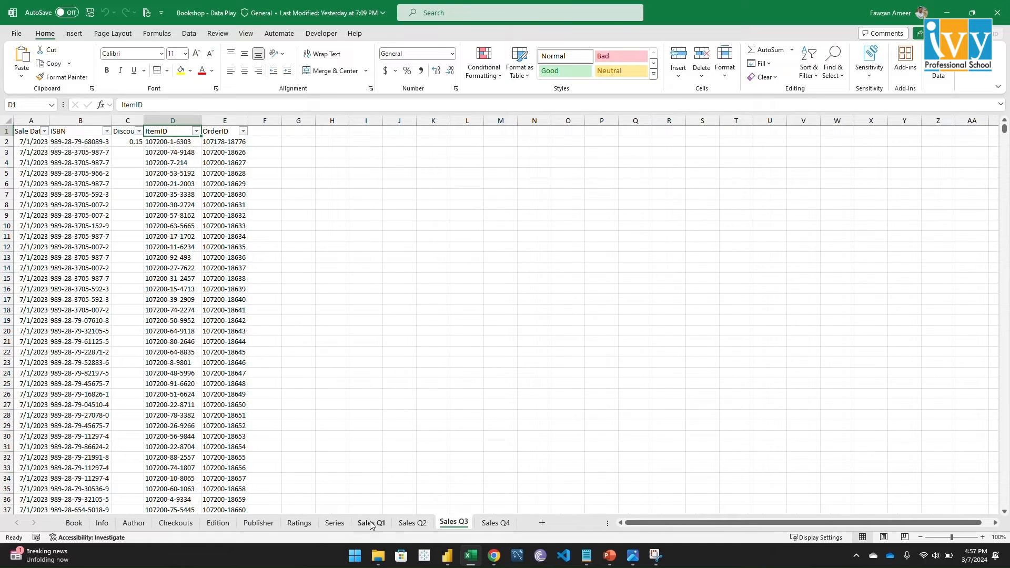
click(370, 523)
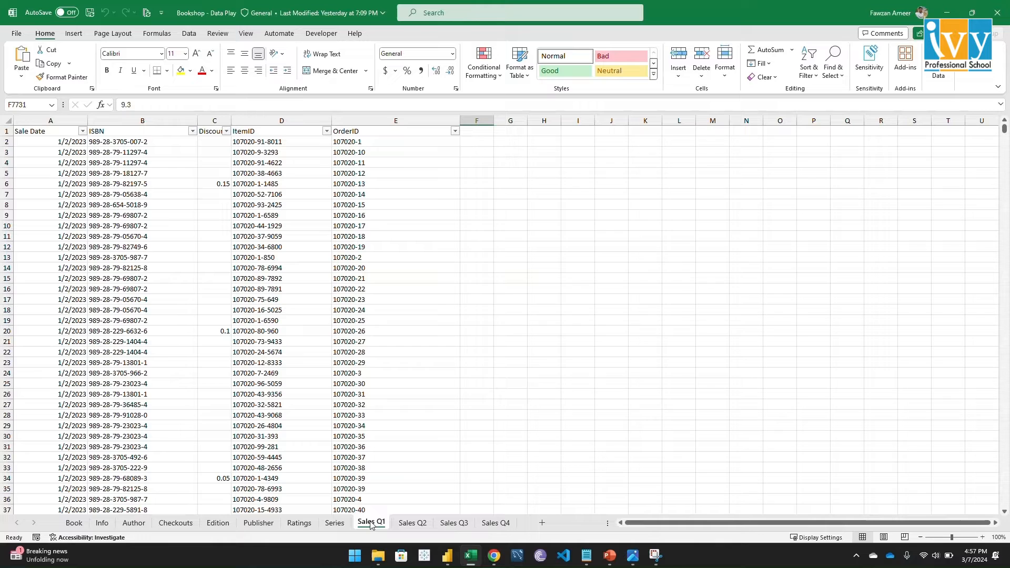
mouse_move(435, 427)
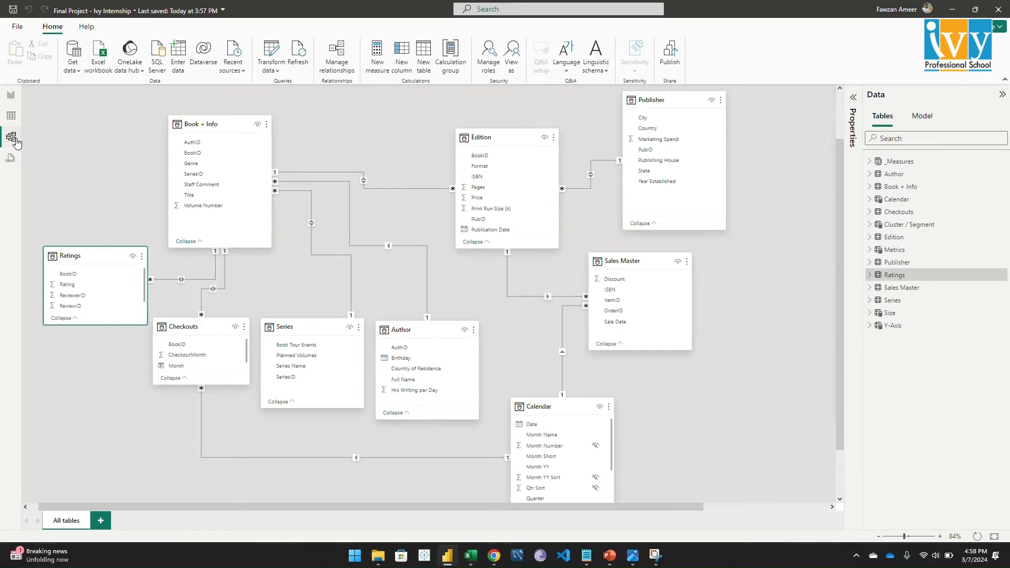
mouse_move(11, 137)
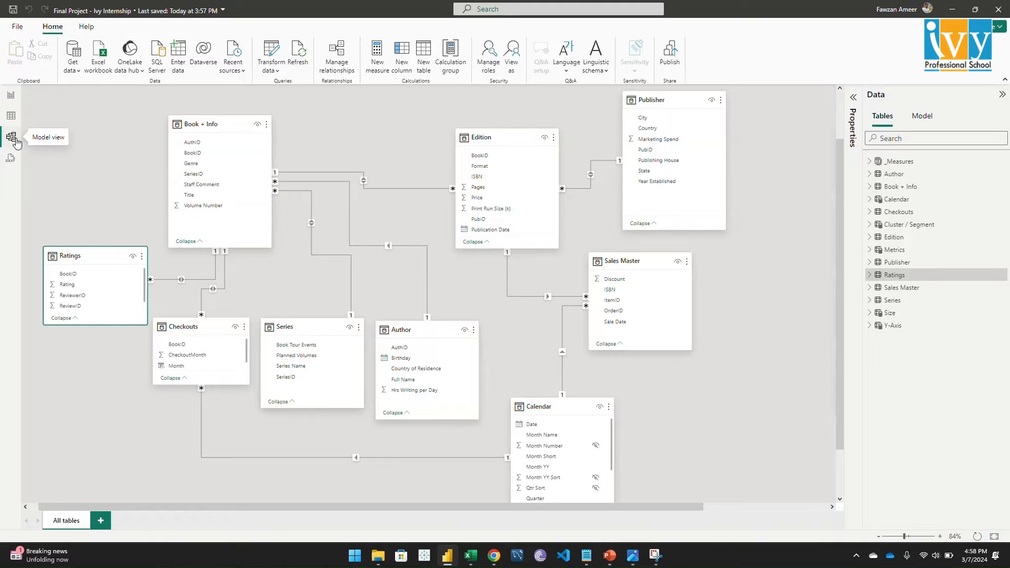
mouse_move(25, 144)
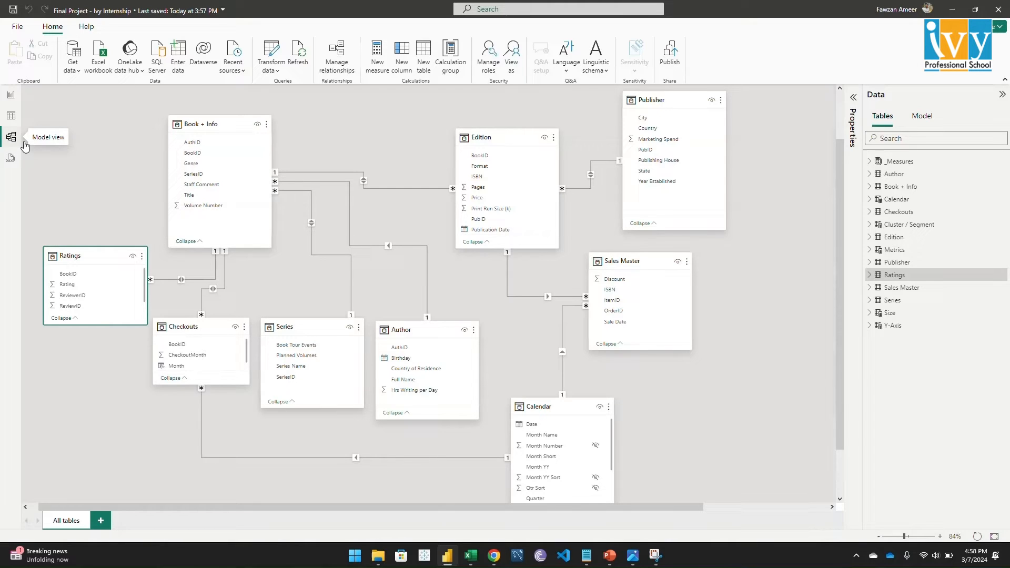
mouse_move(518, 110)
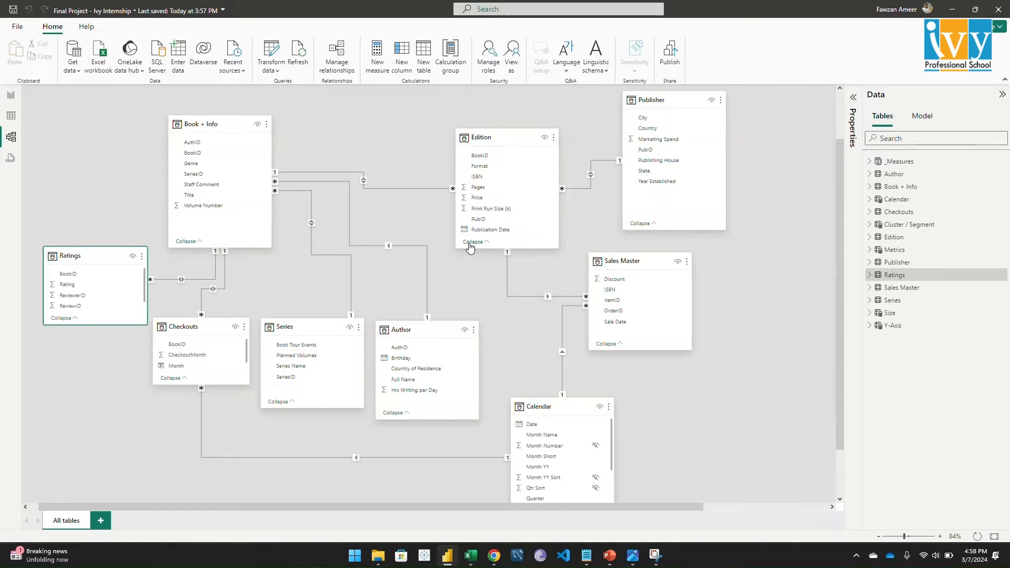
mouse_move(410, 156)
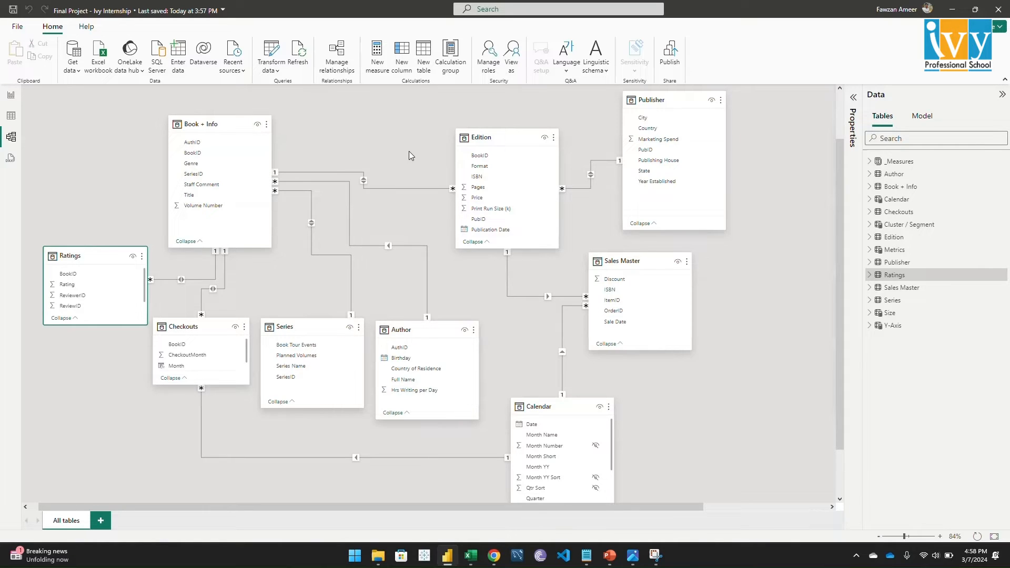
mouse_move(342, 187)
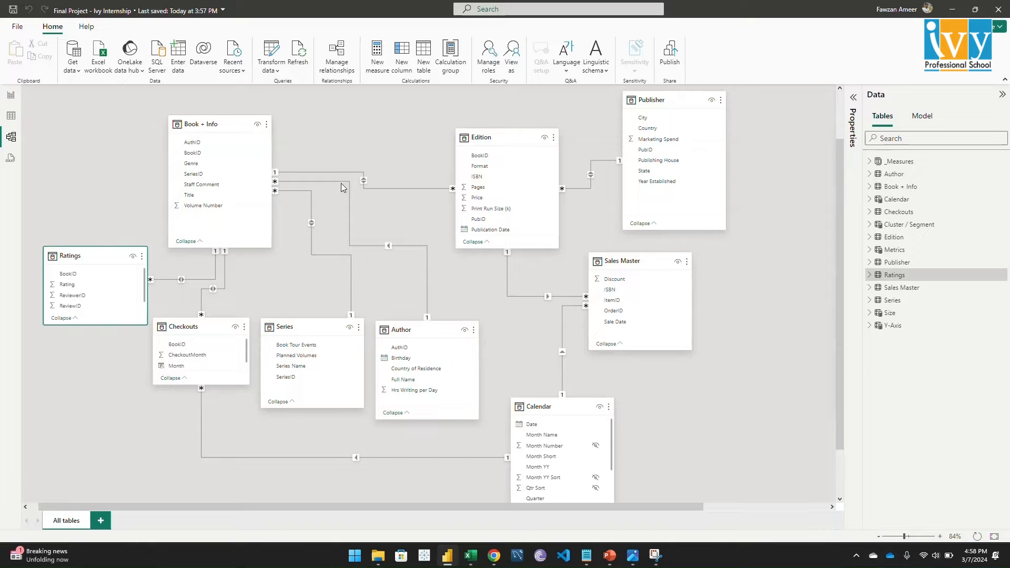
mouse_move(286, 122)
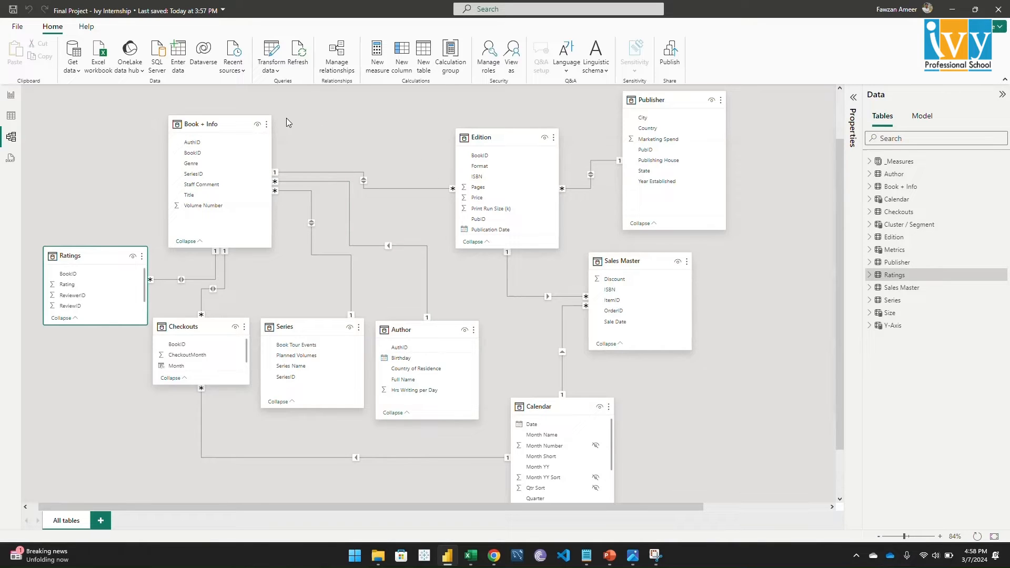
mouse_move(11, 95)
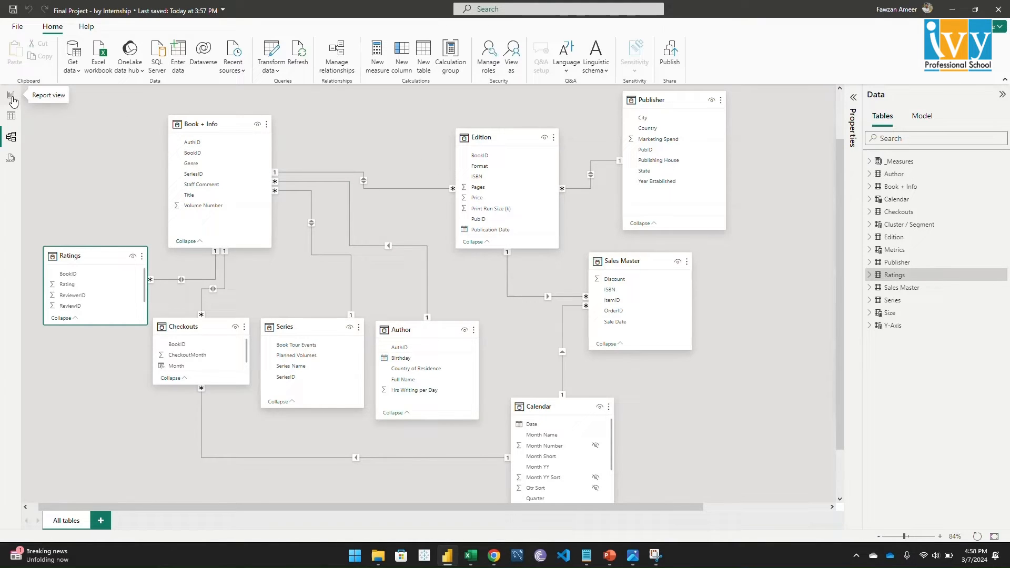
Return to the report's Executive Overview page, then switch to browsing table data.
click(10, 95)
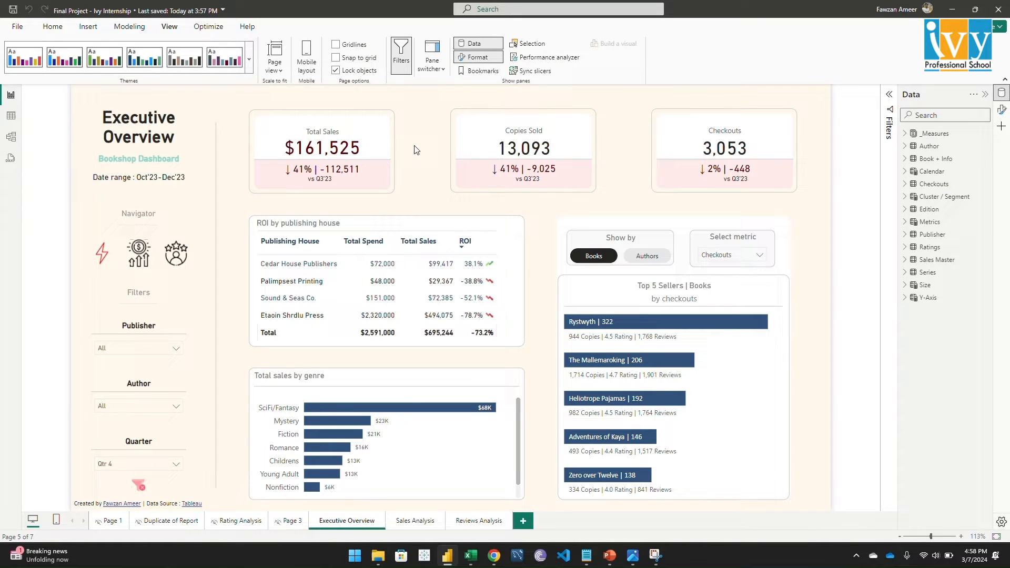
click(945, 115)
text(sales)
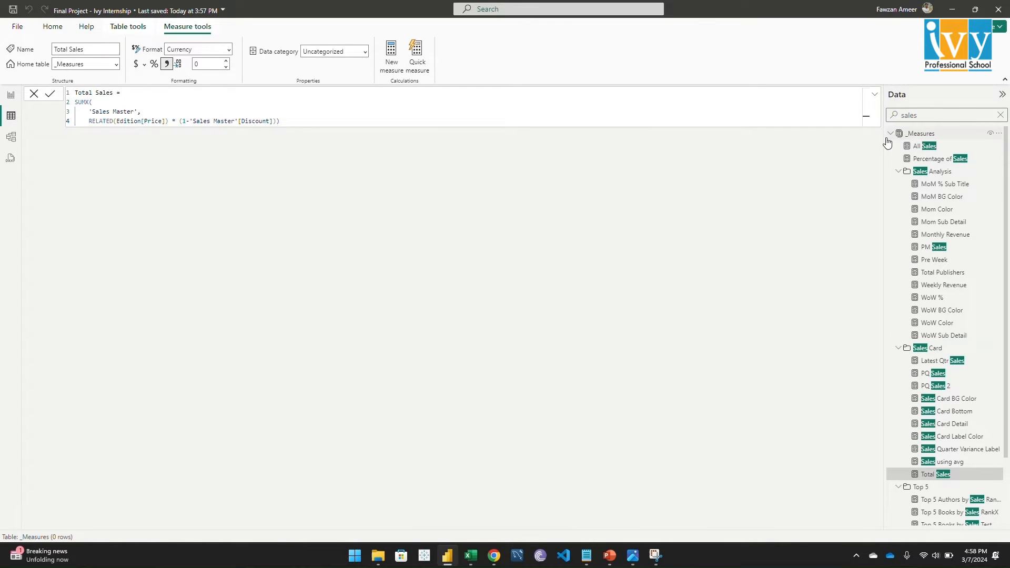
mouse_move(894, 192)
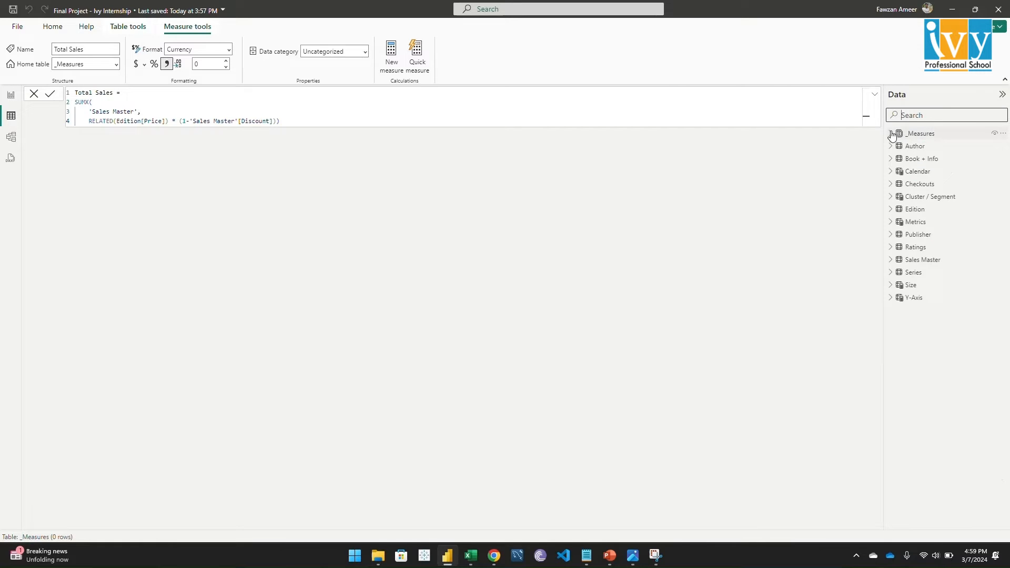
mouse_move(922, 260)
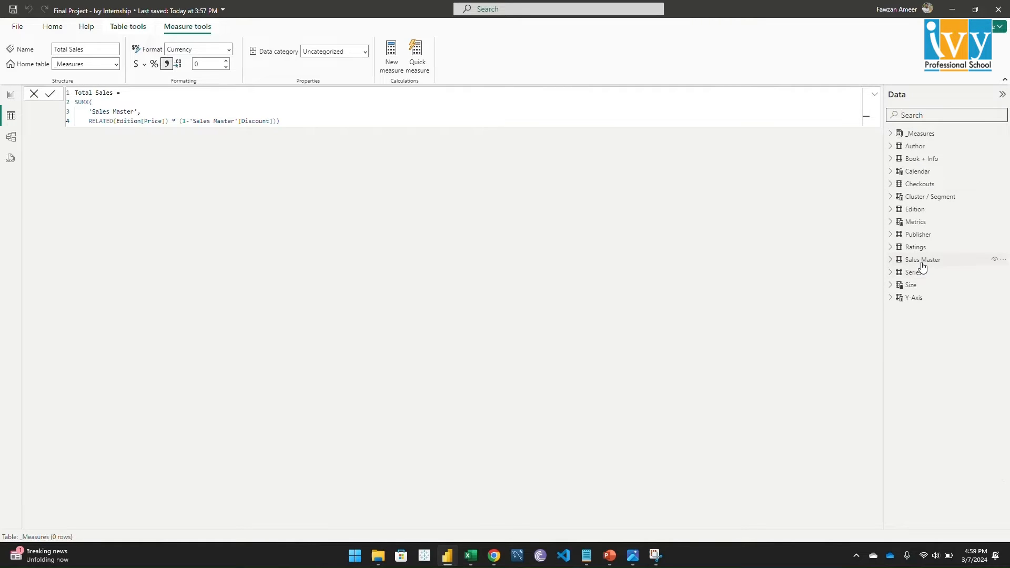
Show the Sales Master table's rows with sale dates, ISBNs, discounts and order IDs.
click(922, 260)
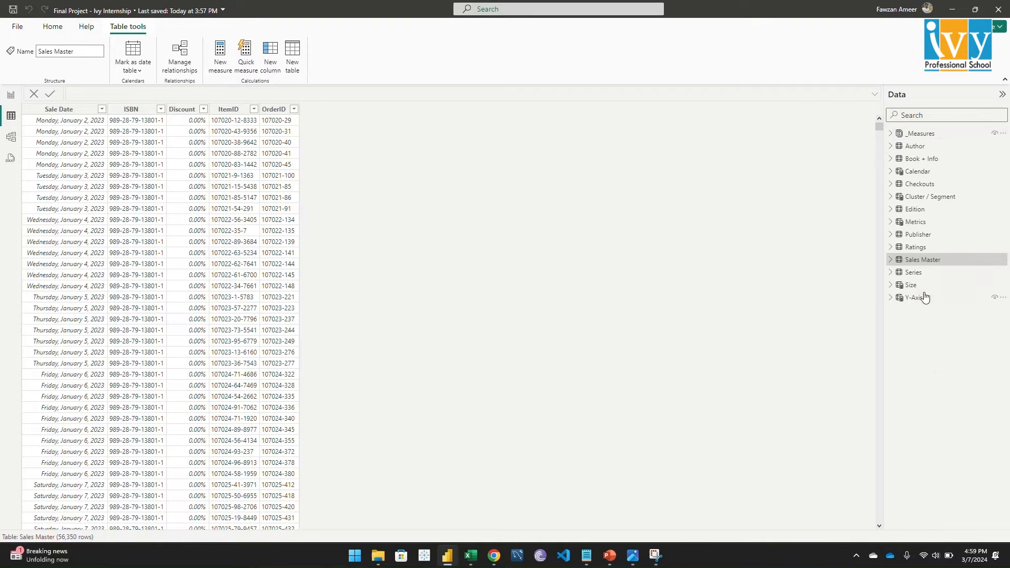
mouse_move(913, 271)
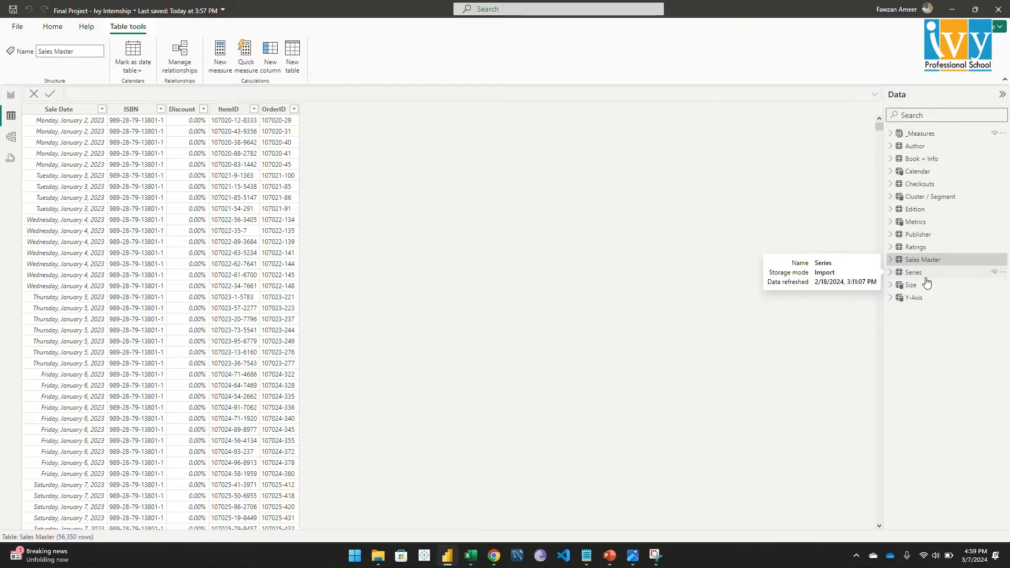
mouse_move(966, 314)
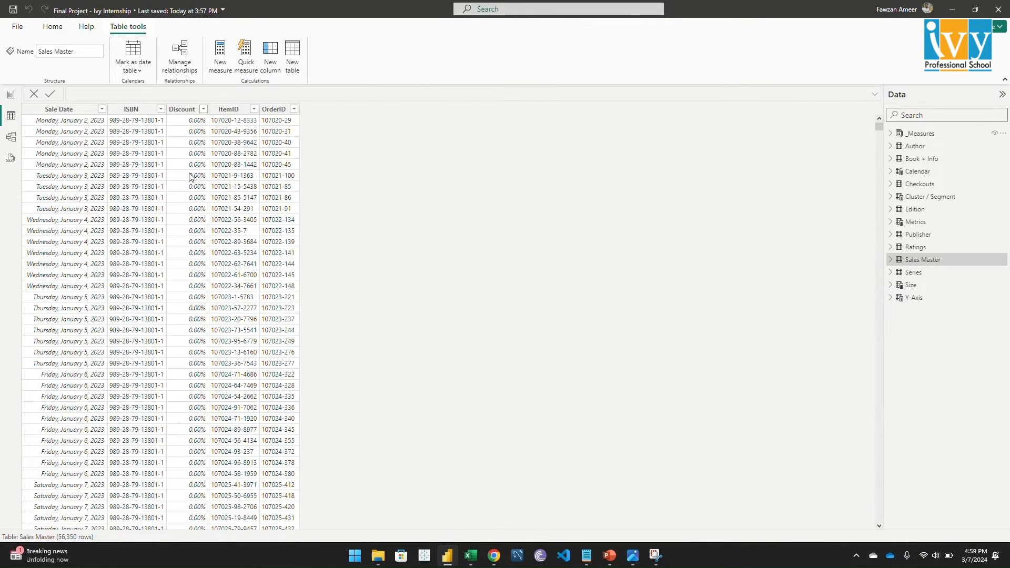
mouse_move(67, 129)
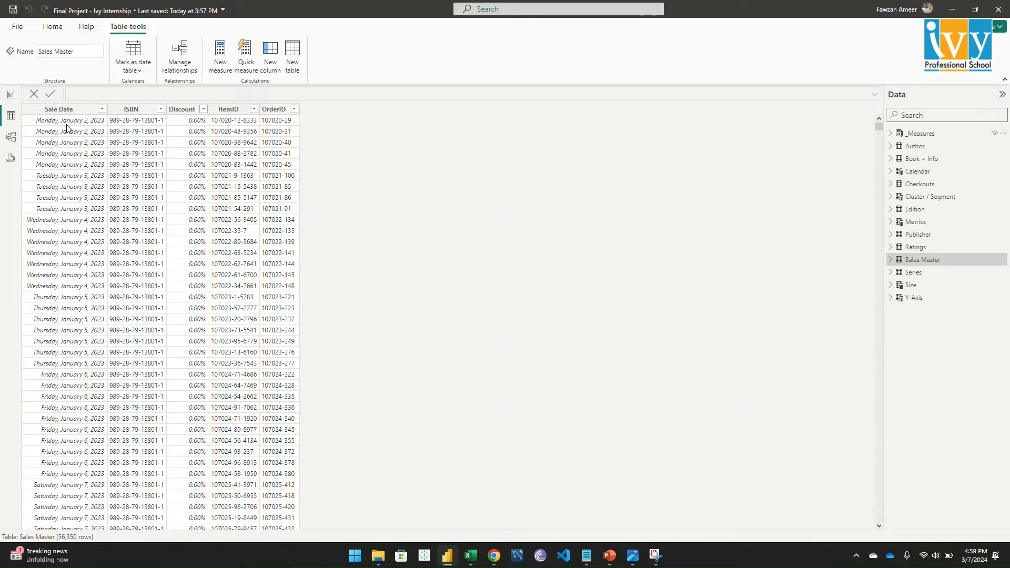
mouse_move(290, 132)
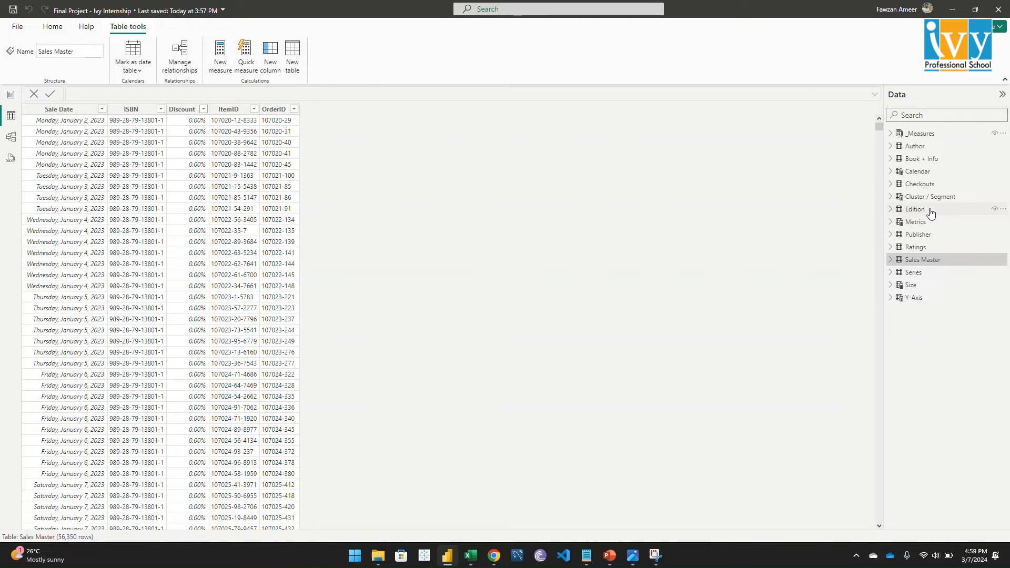
Show the Edition table's rows with ISBNs, formats, publication dates and prices.
click(914, 209)
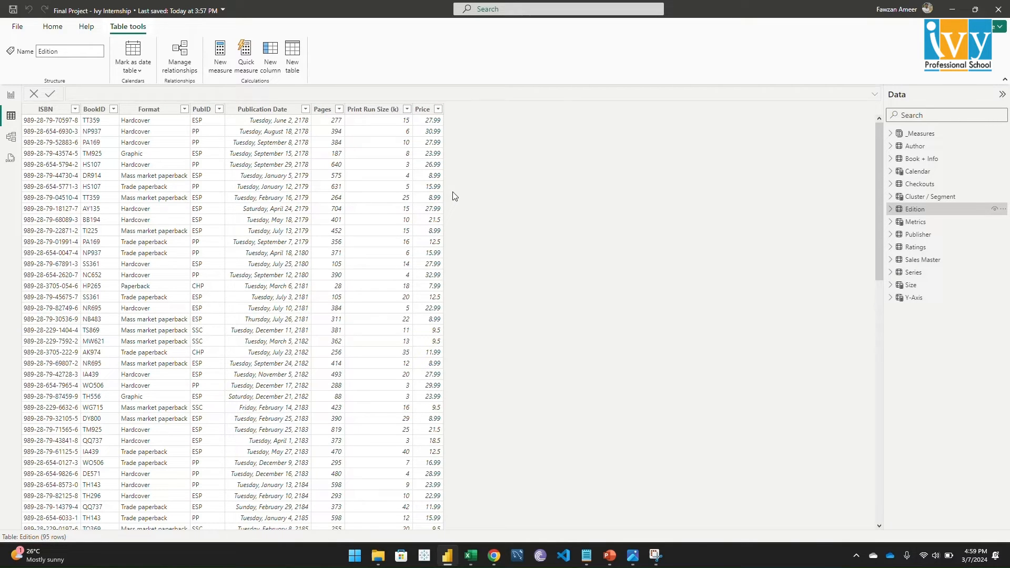
Search the Data pane for 'total' and select the Total Sales measure to view its DAX.
click(946, 115)
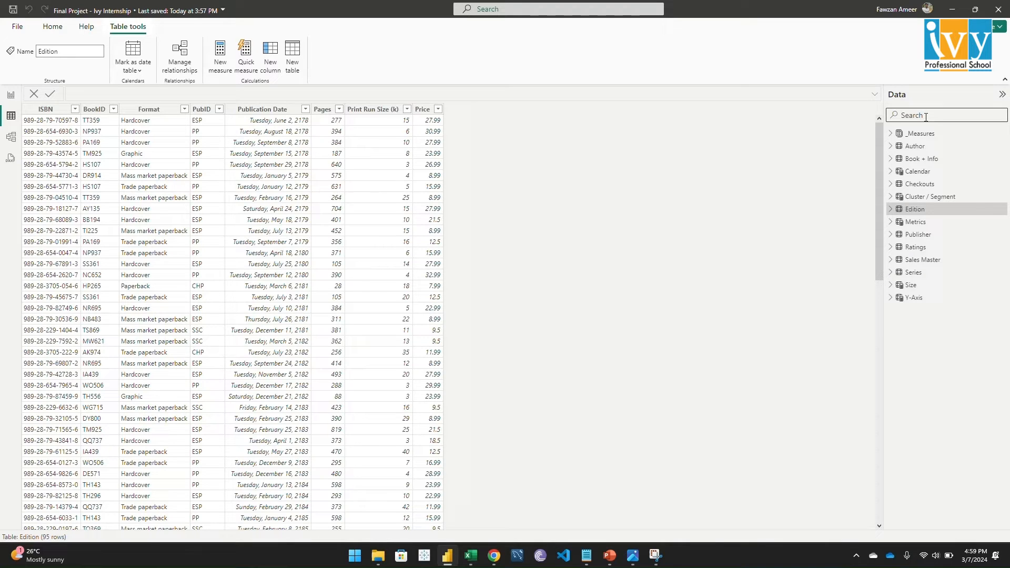
text(total)
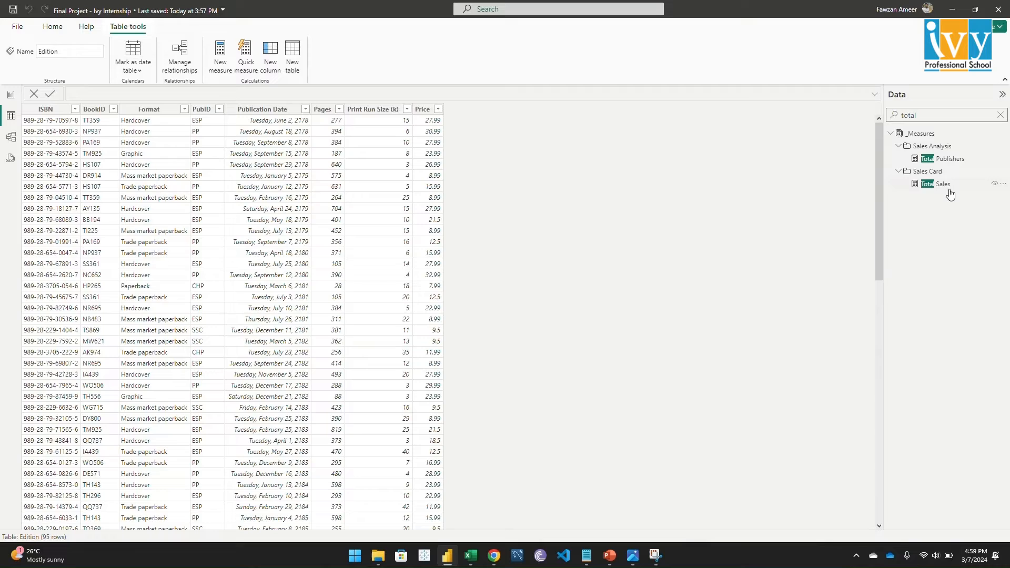
click(943, 183)
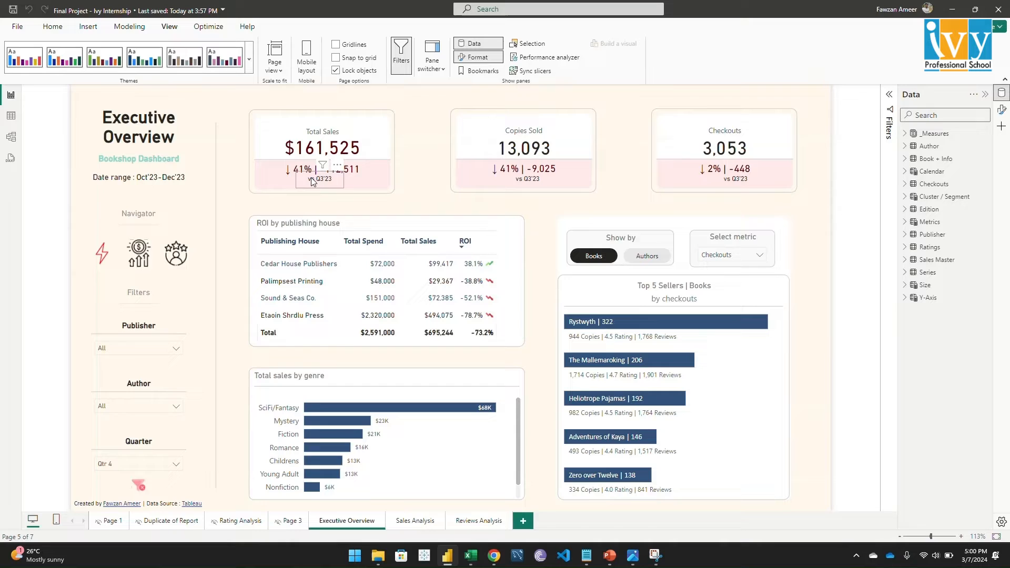
mouse_move(329, 186)
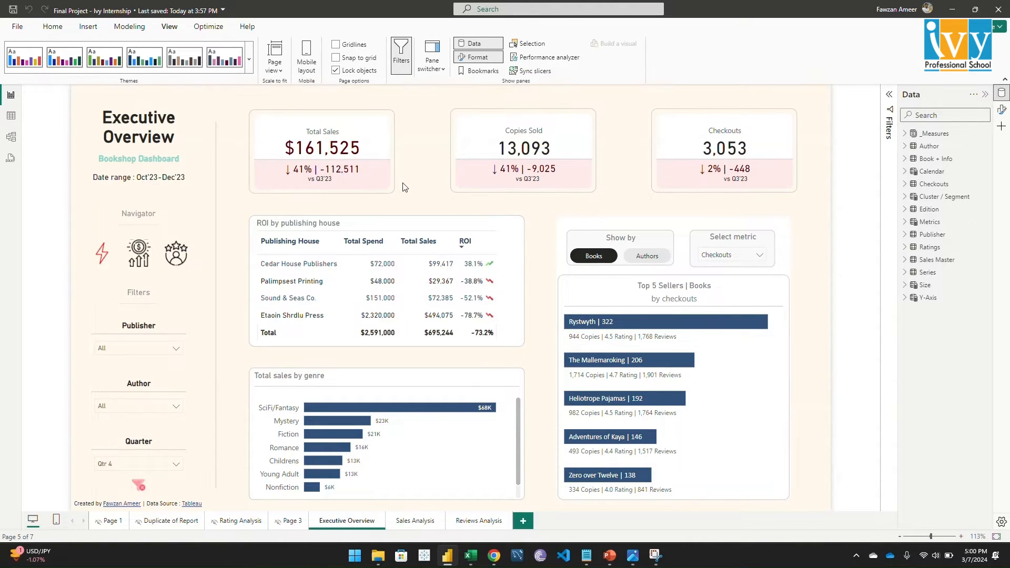
mouse_move(418, 185)
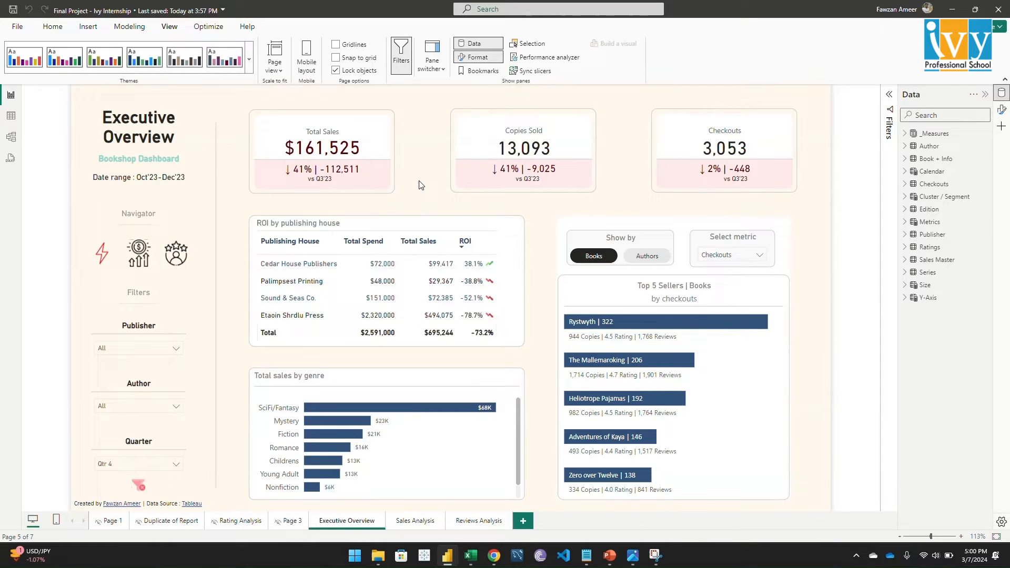
mouse_move(424, 199)
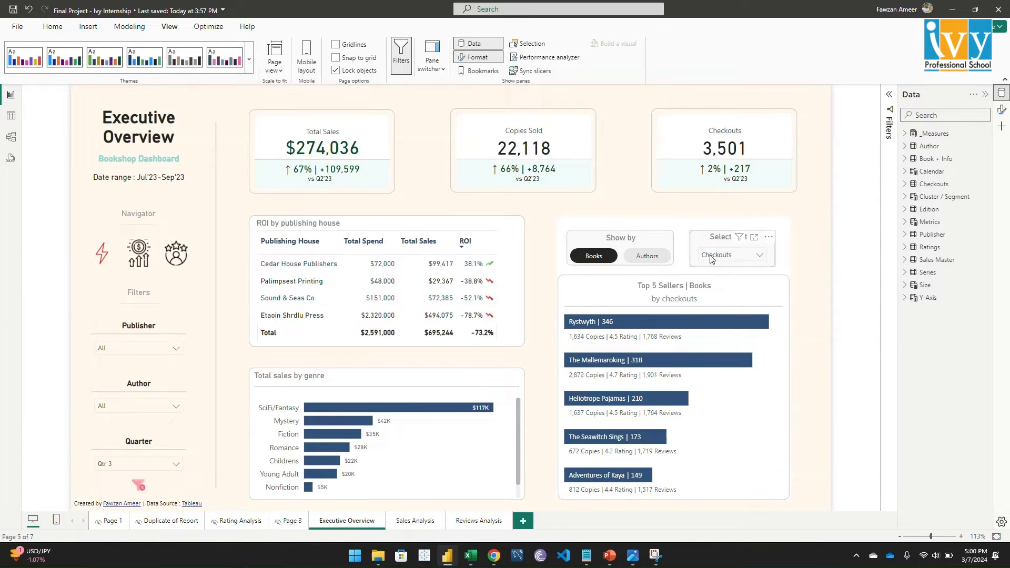
mouse_move(744, 260)
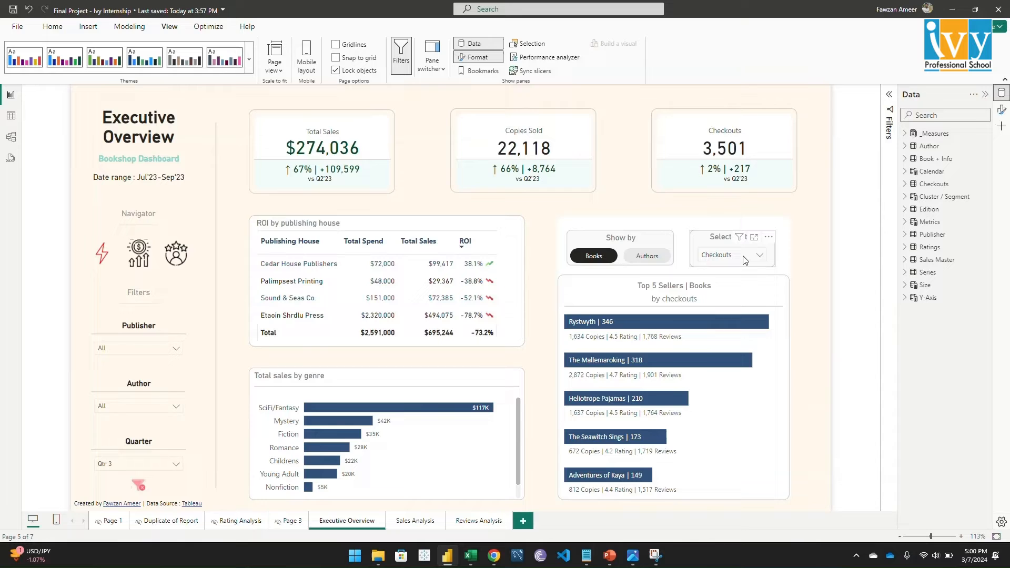
Switch the Top 5 sellers chart to rank authors rather than books by copies sold.
click(730, 254)
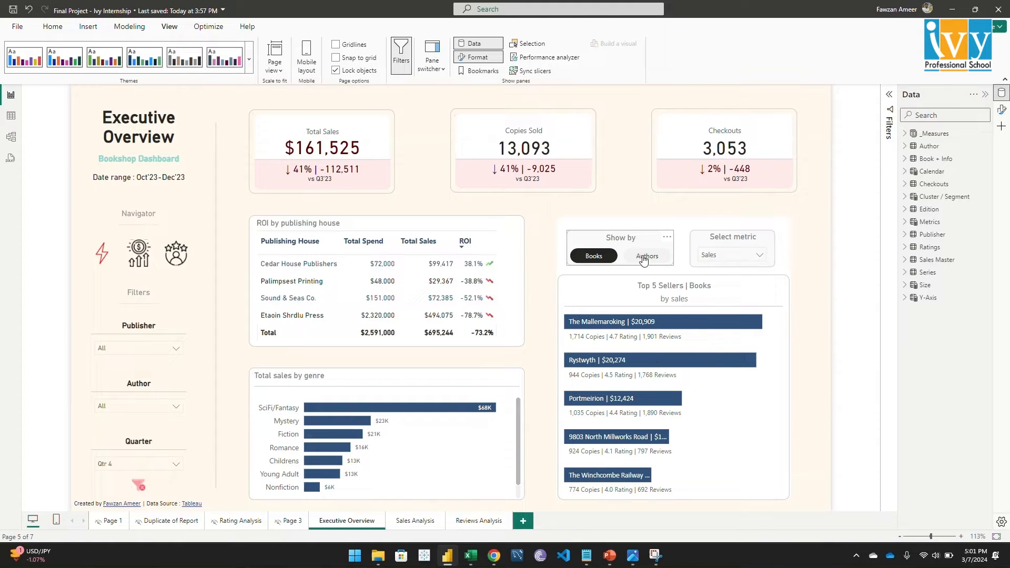
click(646, 255)
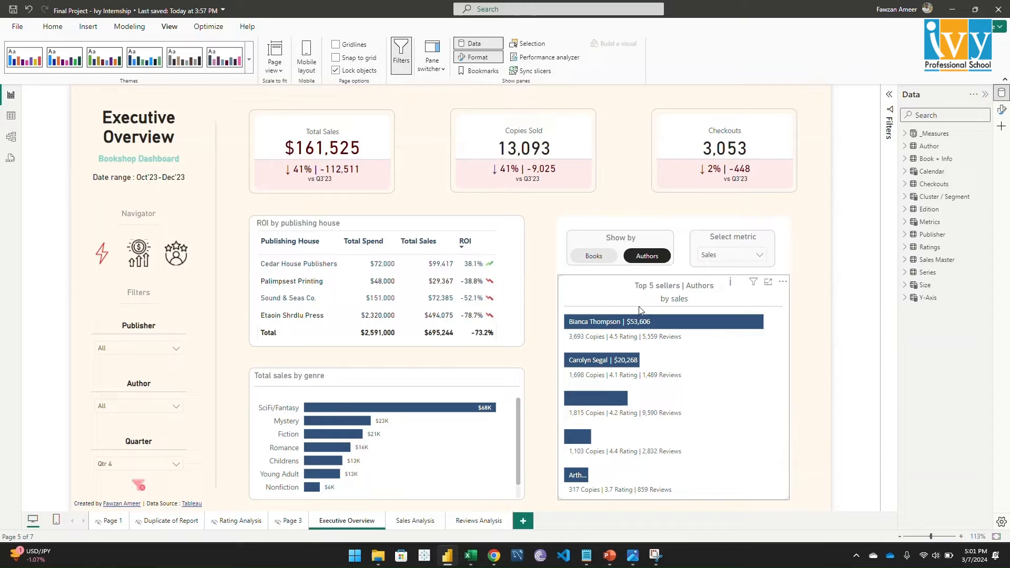
mouse_move(604, 333)
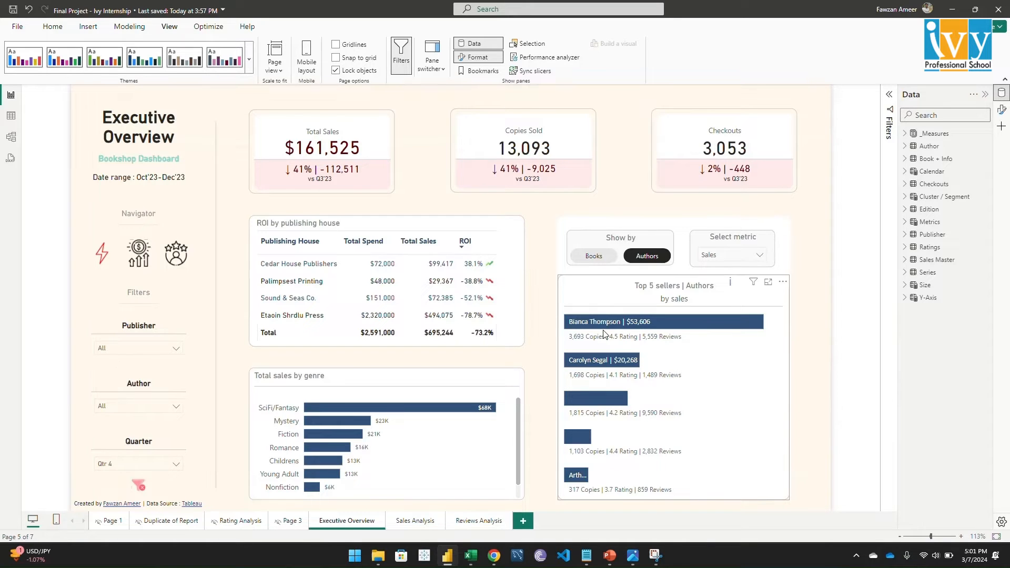
click(731, 255)
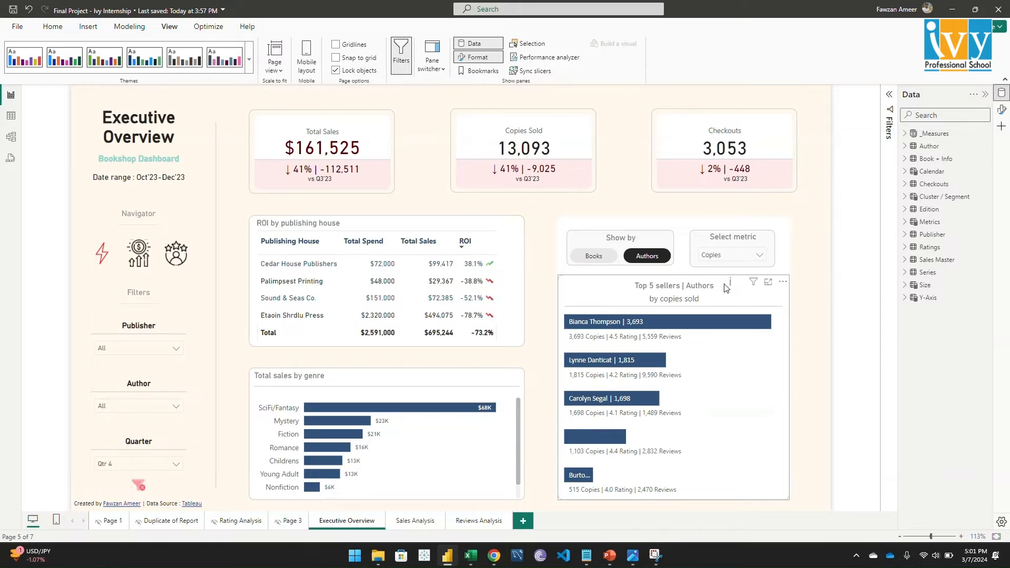
mouse_move(670, 325)
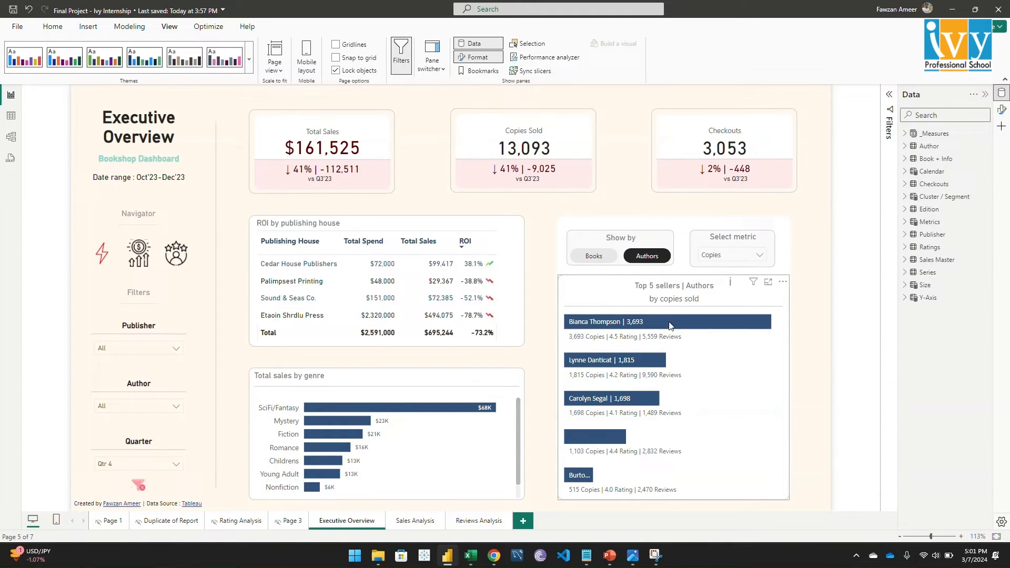
Change the ranking metric to Rating, then to Checkouts.
click(732, 255)
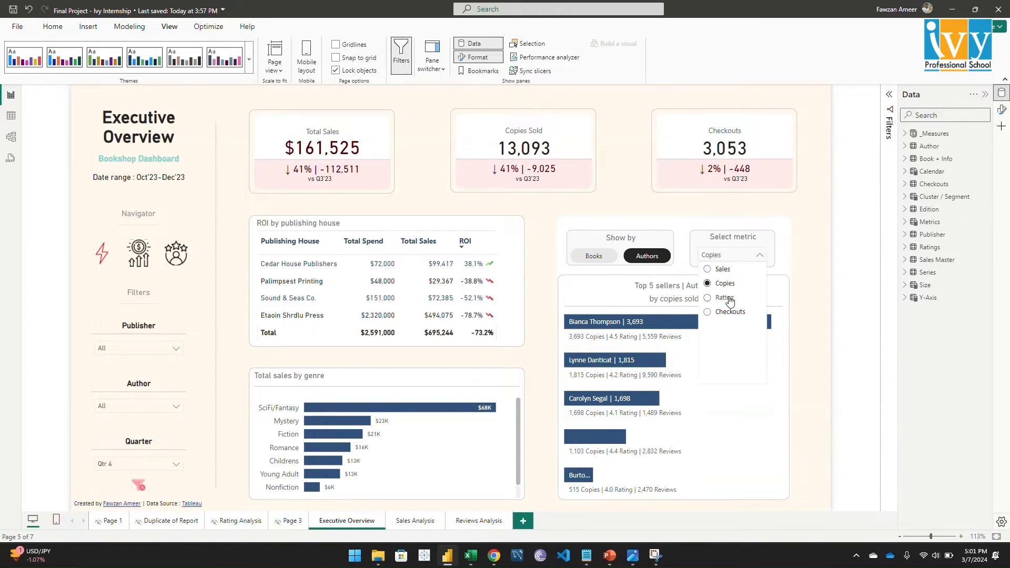
click(724, 298)
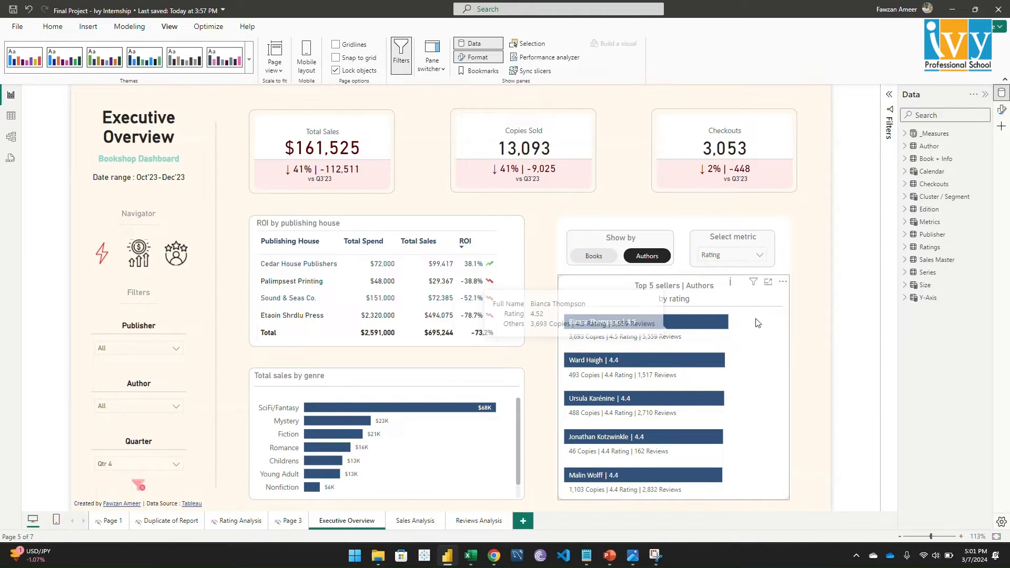
click(757, 255)
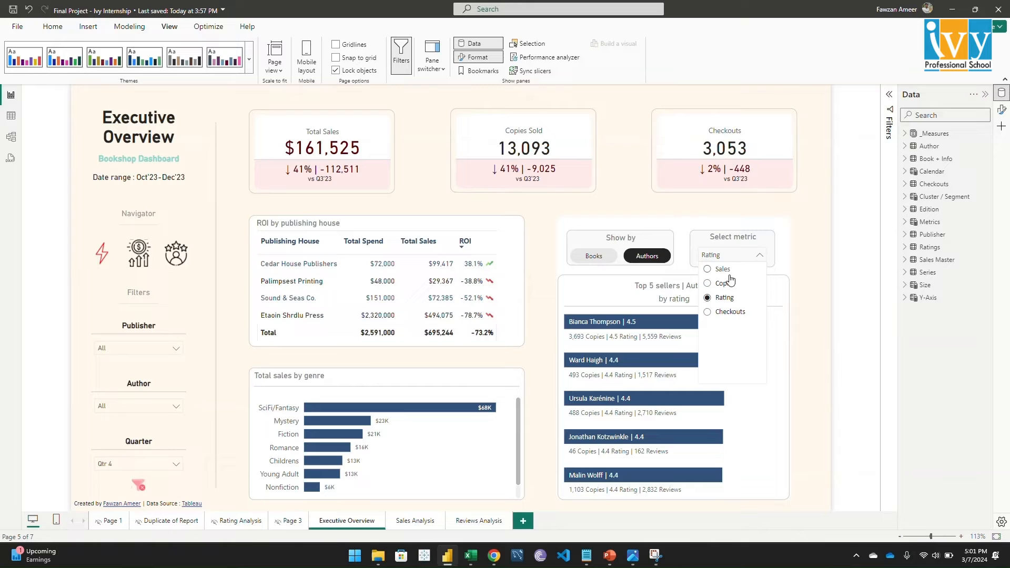
click(731, 311)
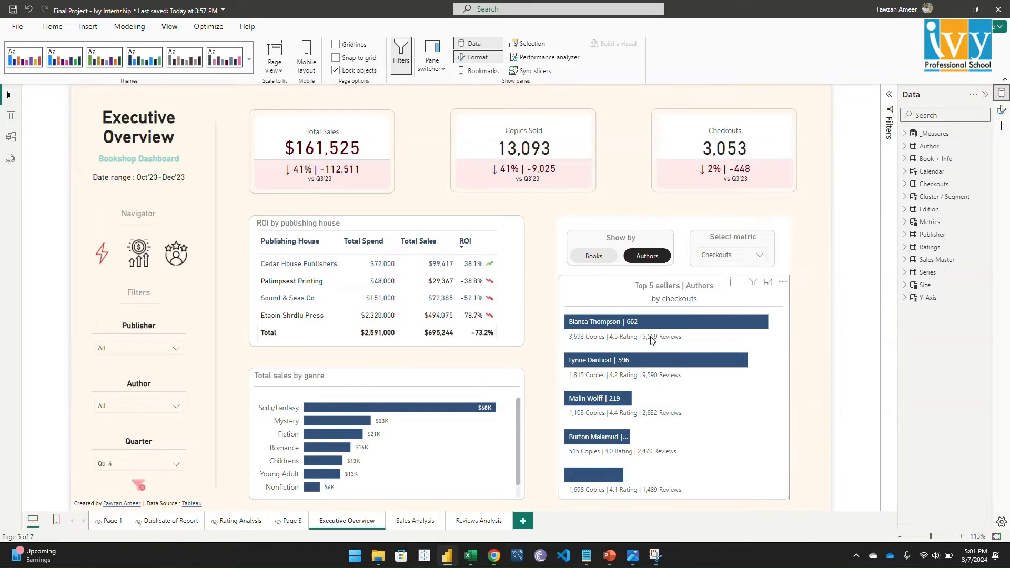
mouse_move(656, 326)
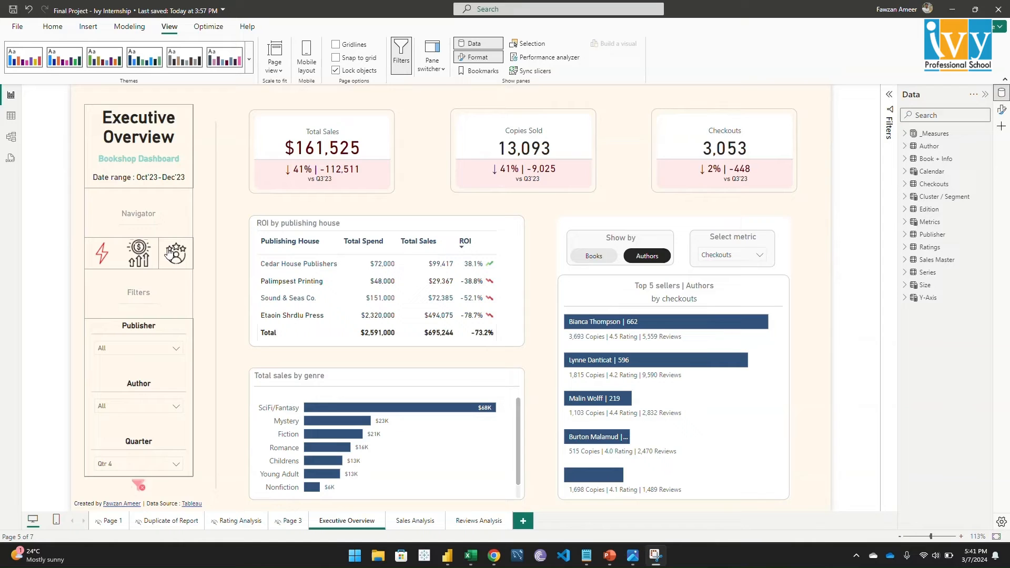
mouse_move(138, 252)
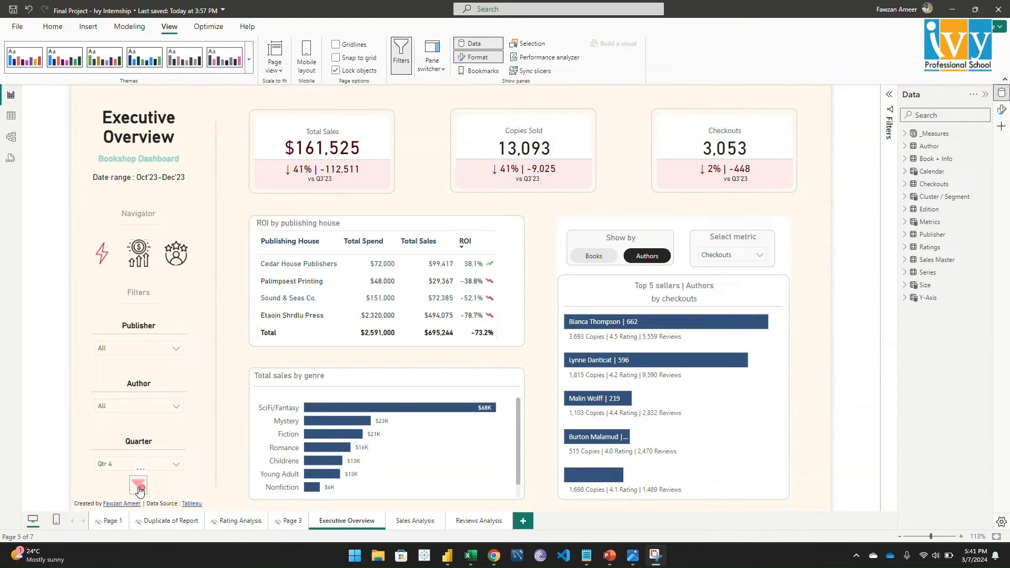
mouse_move(138, 485)
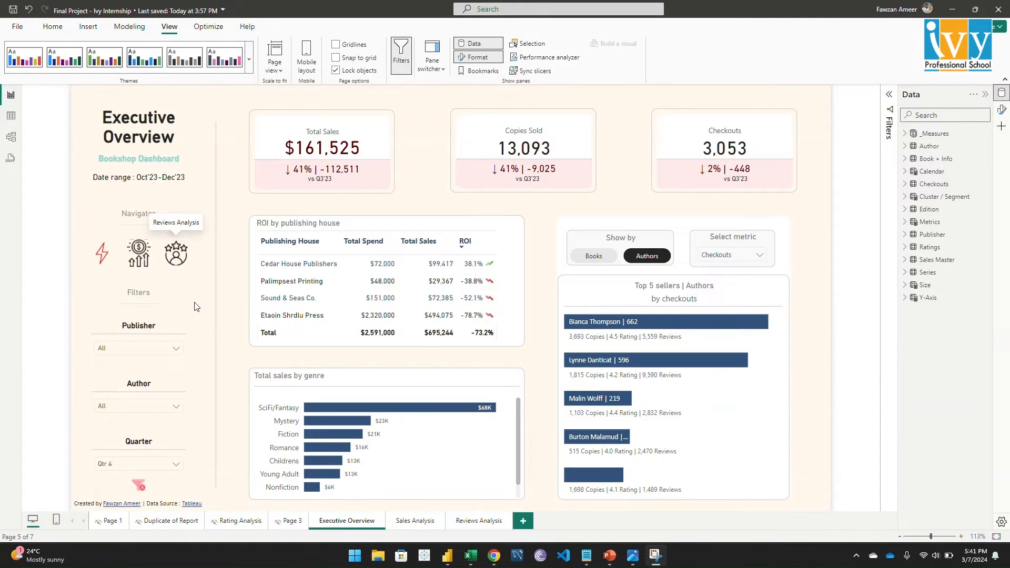
mouse_move(467, 11)
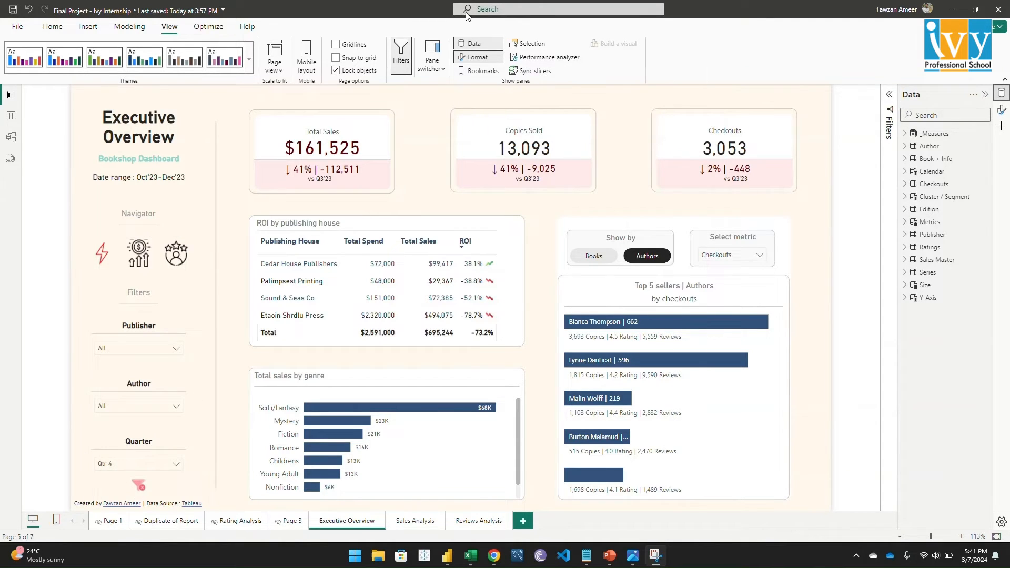
mouse_move(243, 195)
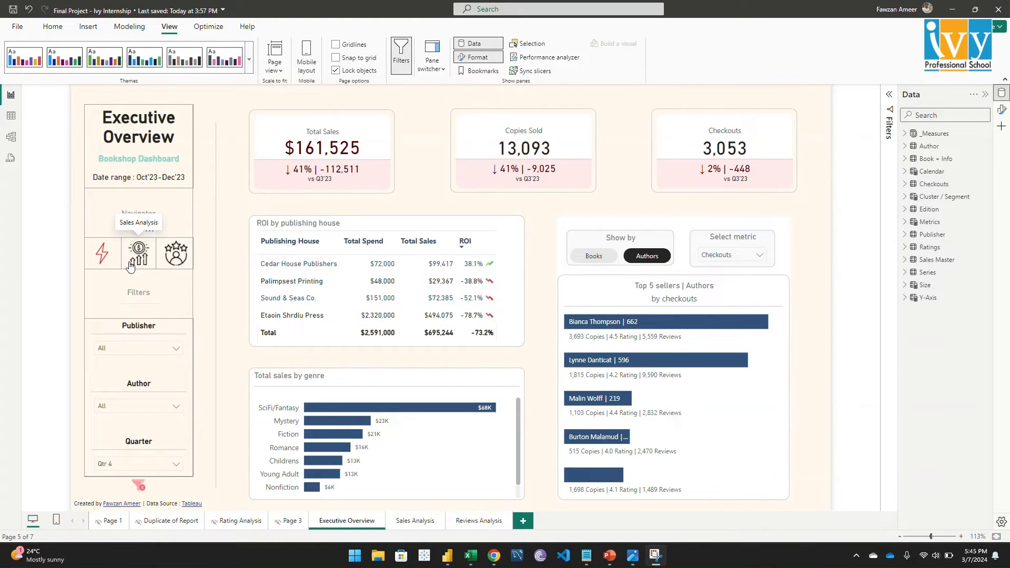
Go to the Sales Analysis page and show the monthly sales trend chart.
click(414, 521)
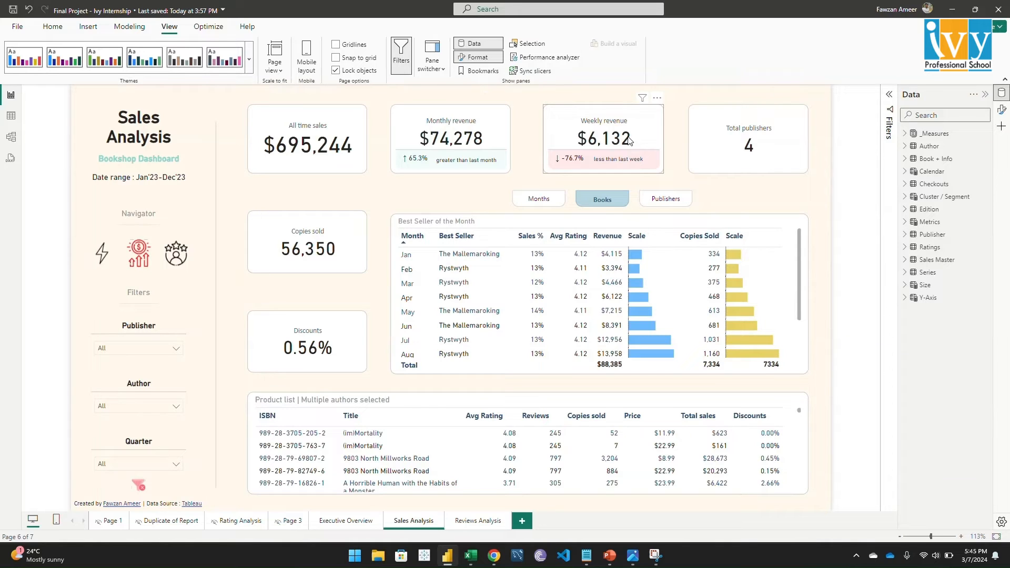
mouse_move(556, 224)
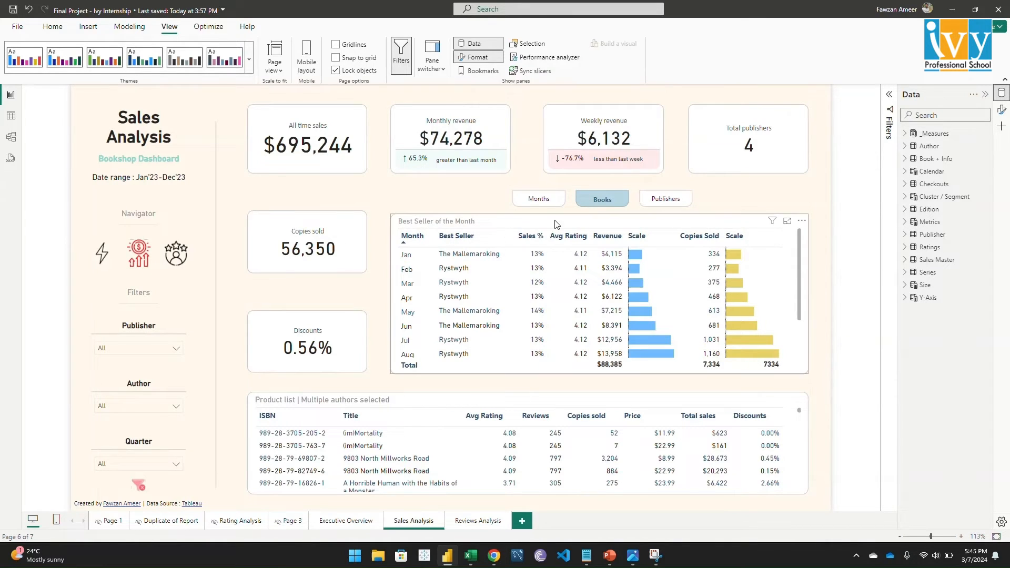
click(538, 199)
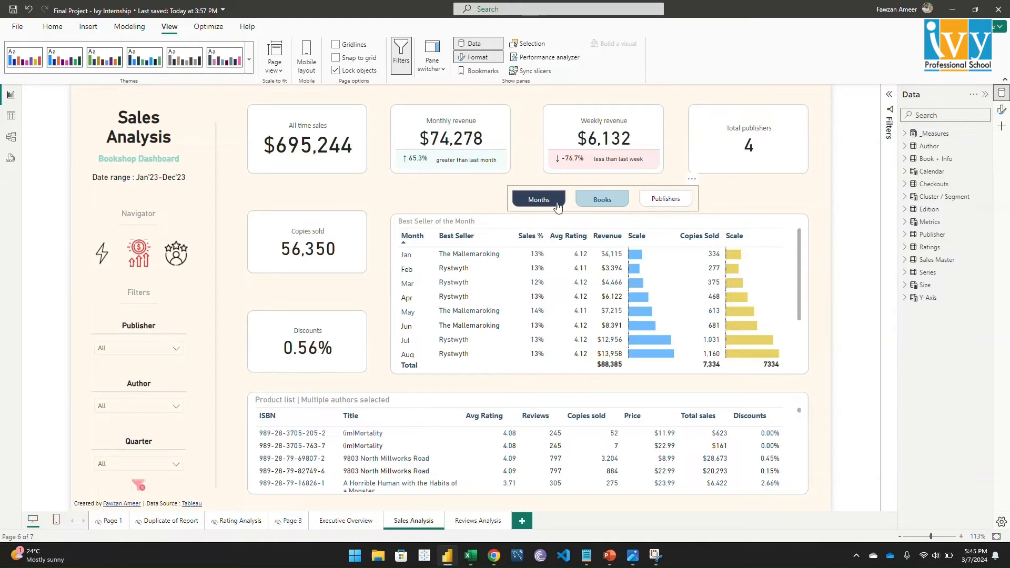
click(601, 198)
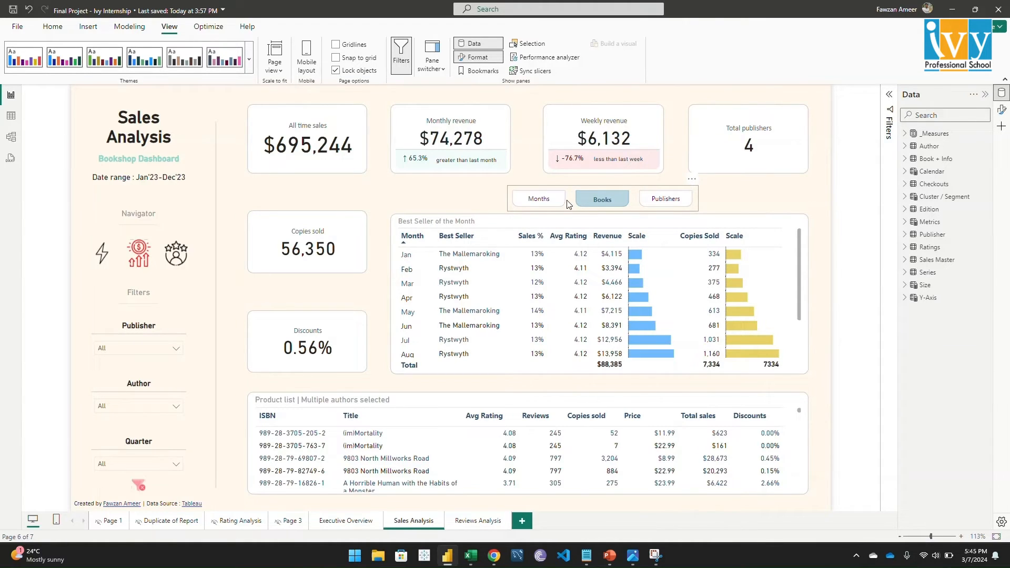
click(537, 199)
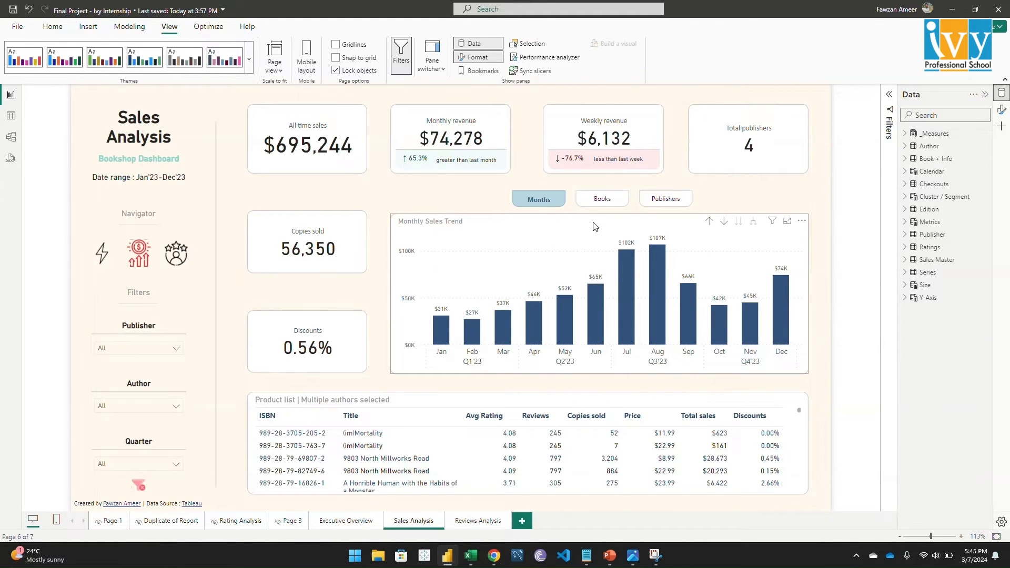
Return the panel to the Best Seller table, then switch it to the publishers view.
click(601, 198)
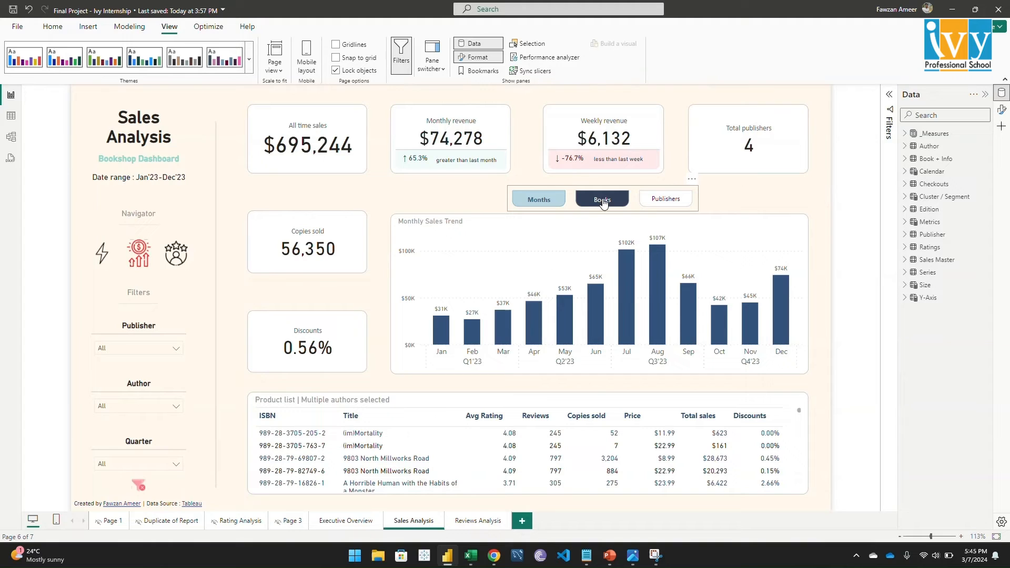
click(601, 198)
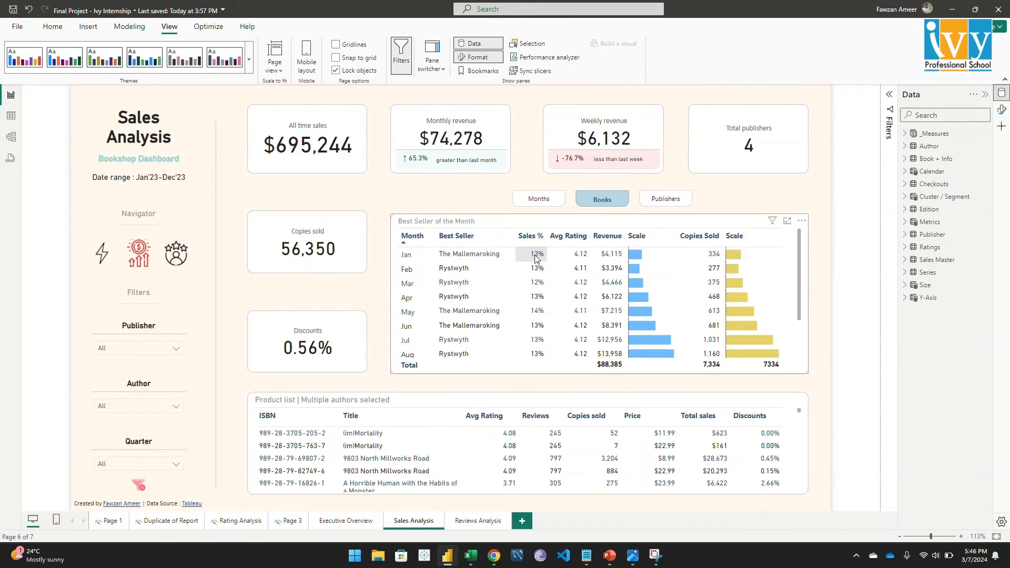
mouse_move(538, 259)
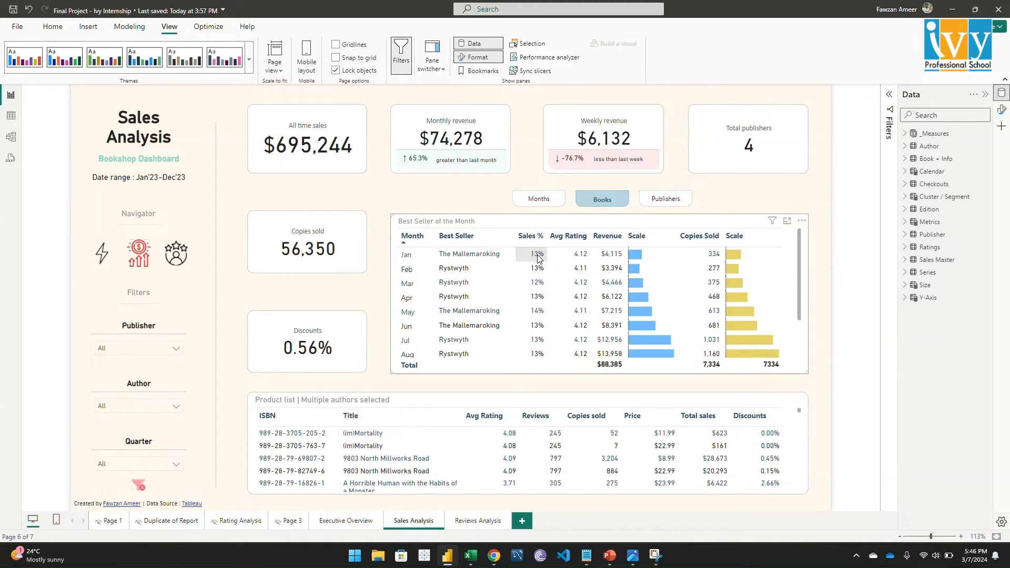
click(665, 199)
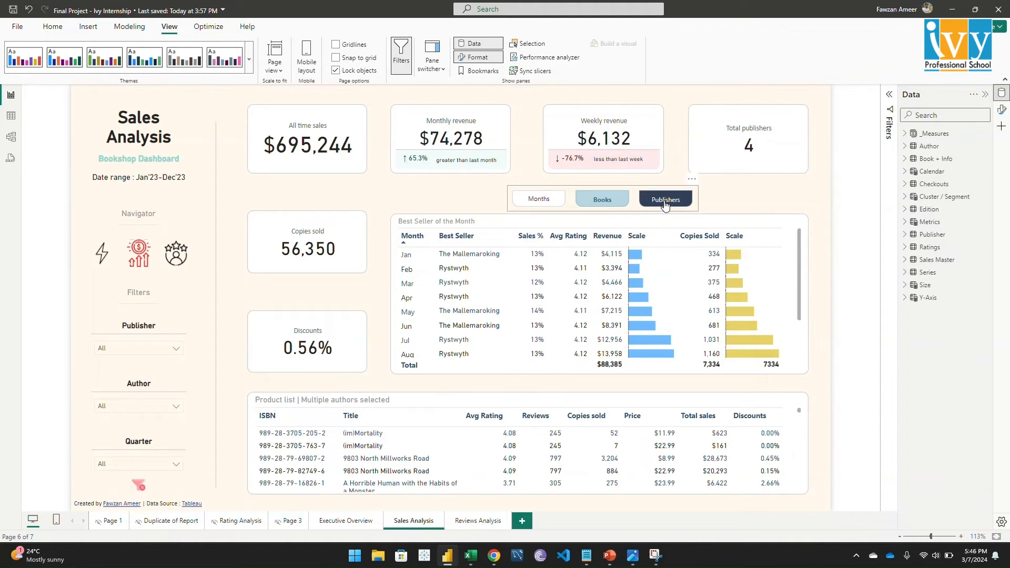
View sales trend and ROI by publisher, then go to the Reviews Analysis page.
click(665, 199)
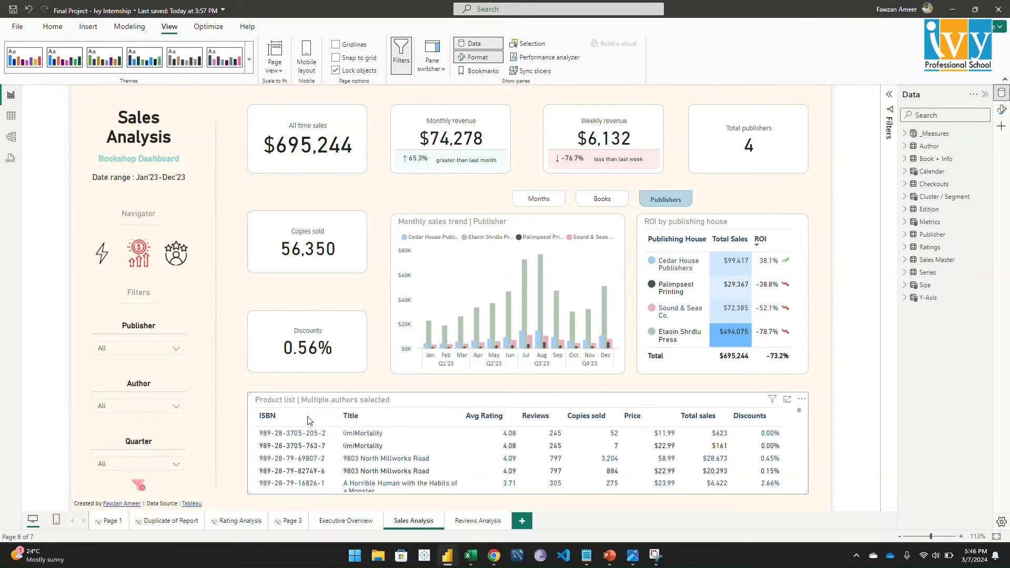
mouse_move(328, 412)
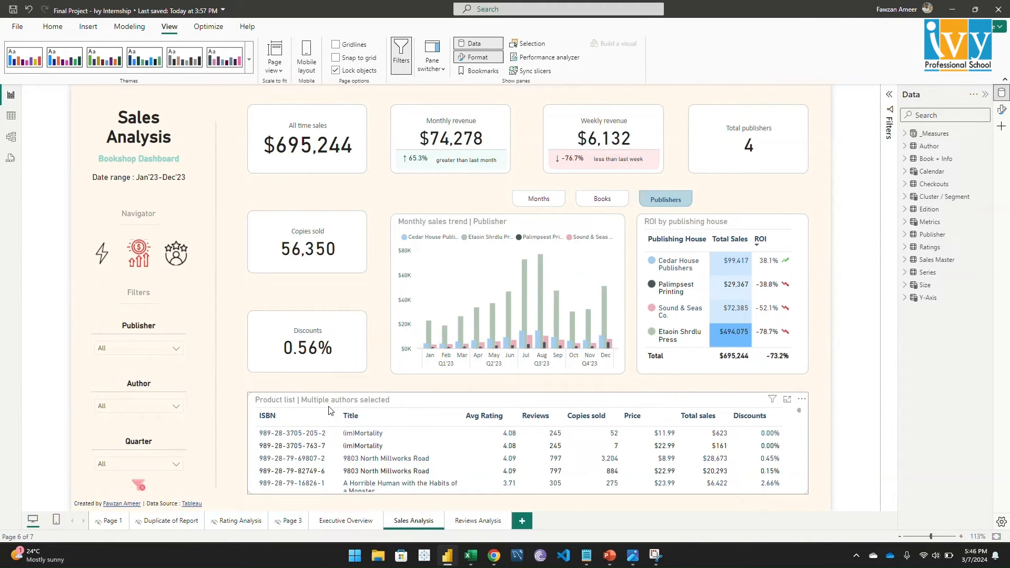
mouse_move(333, 418)
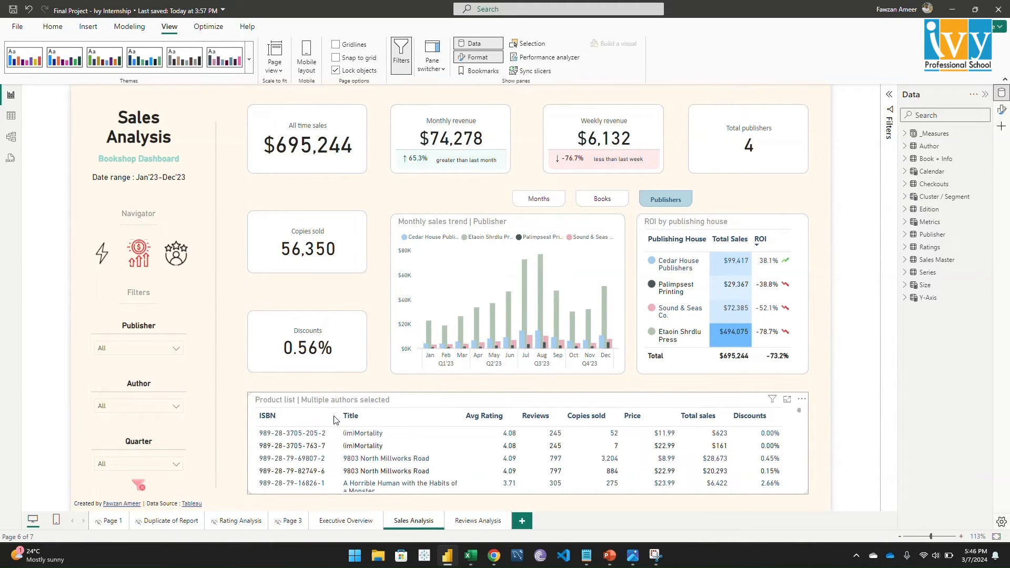
mouse_move(561, 423)
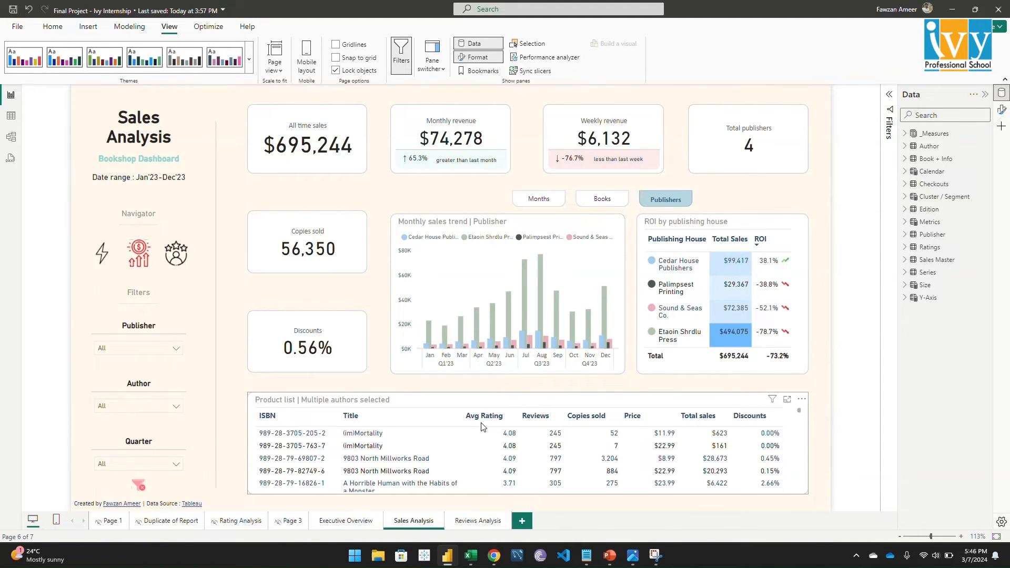
mouse_move(604, 430)
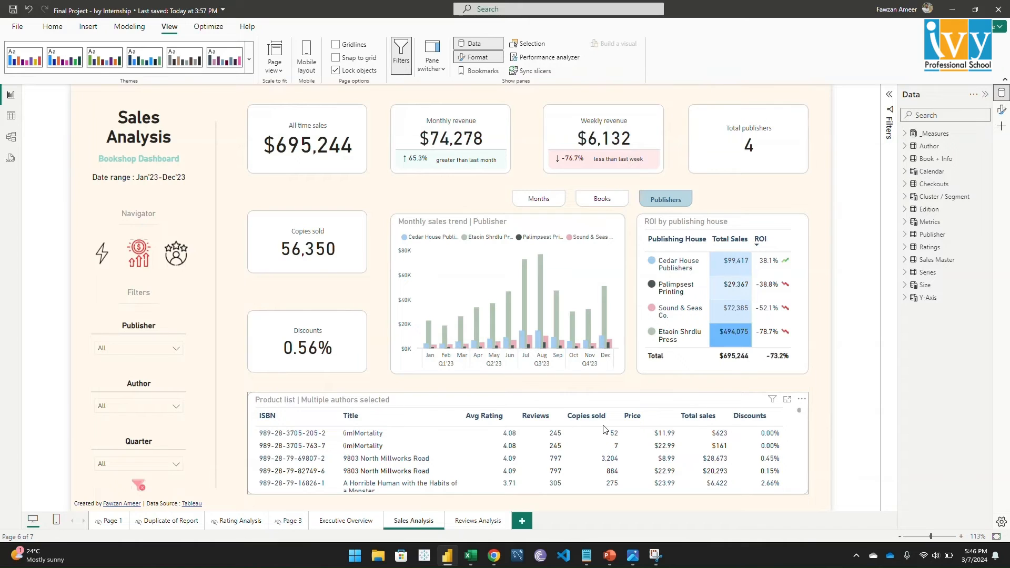
mouse_move(751, 429)
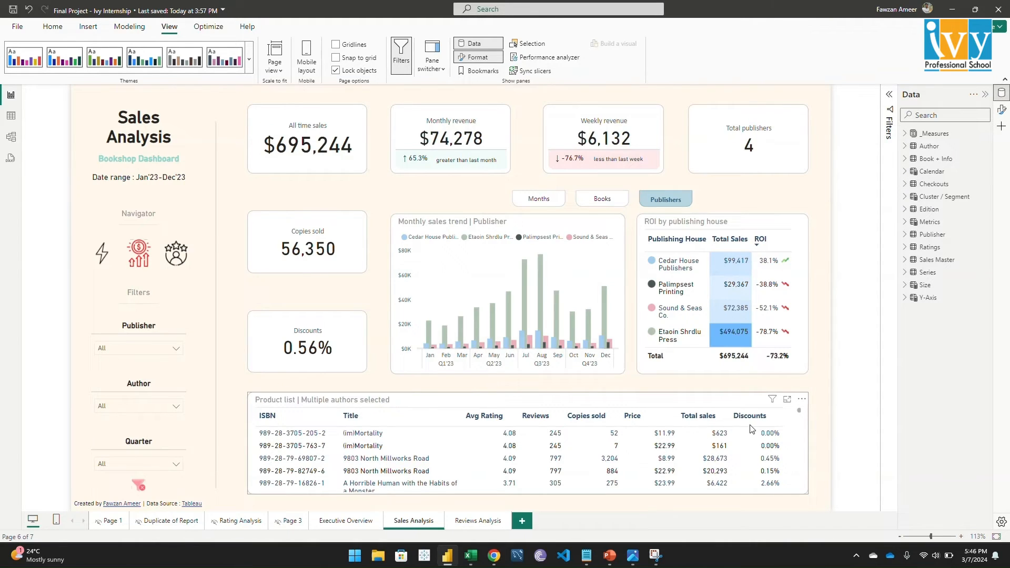
click(476, 520)
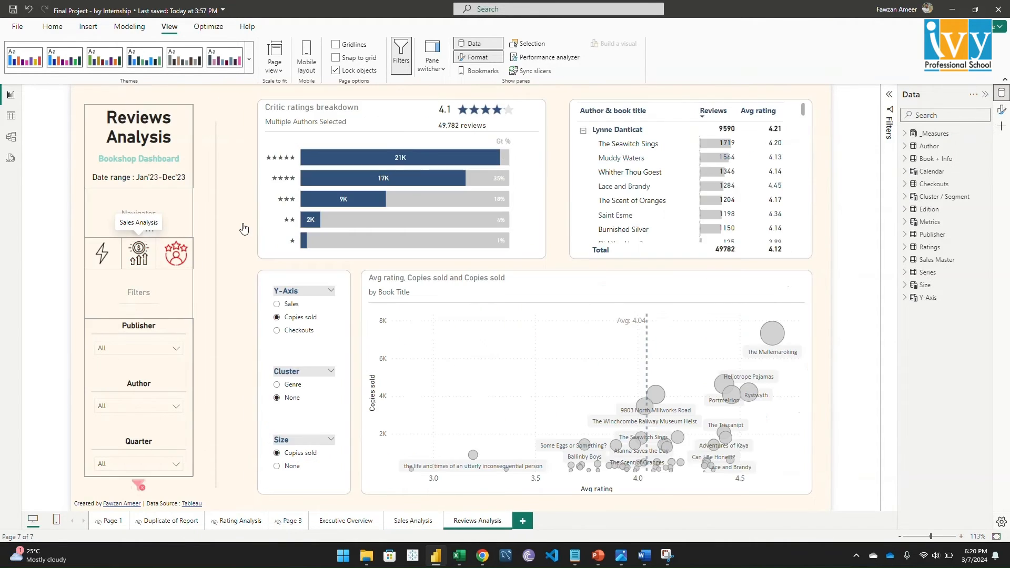
click(413, 521)
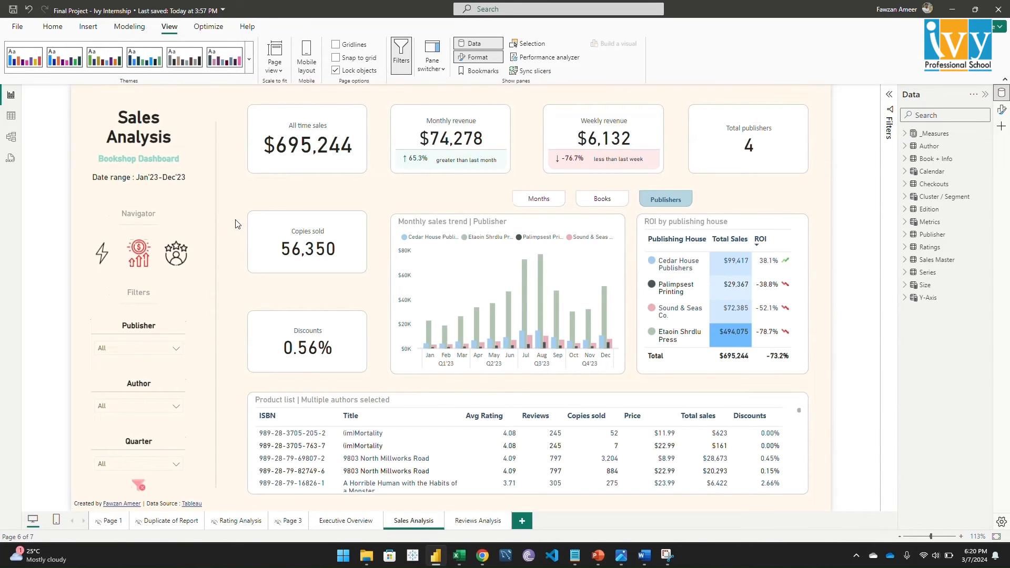
mouse_move(188, 247)
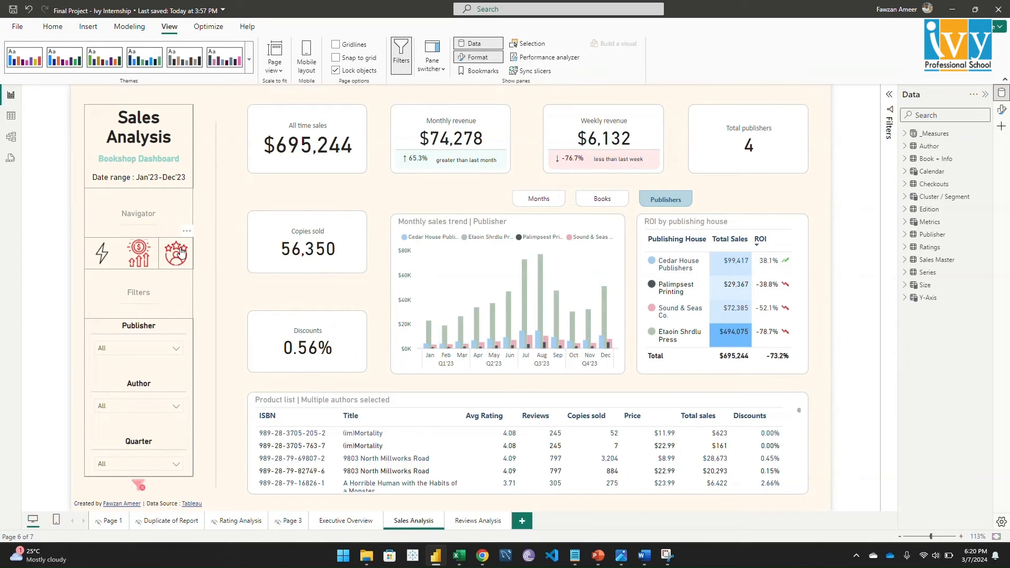
click(478, 521)
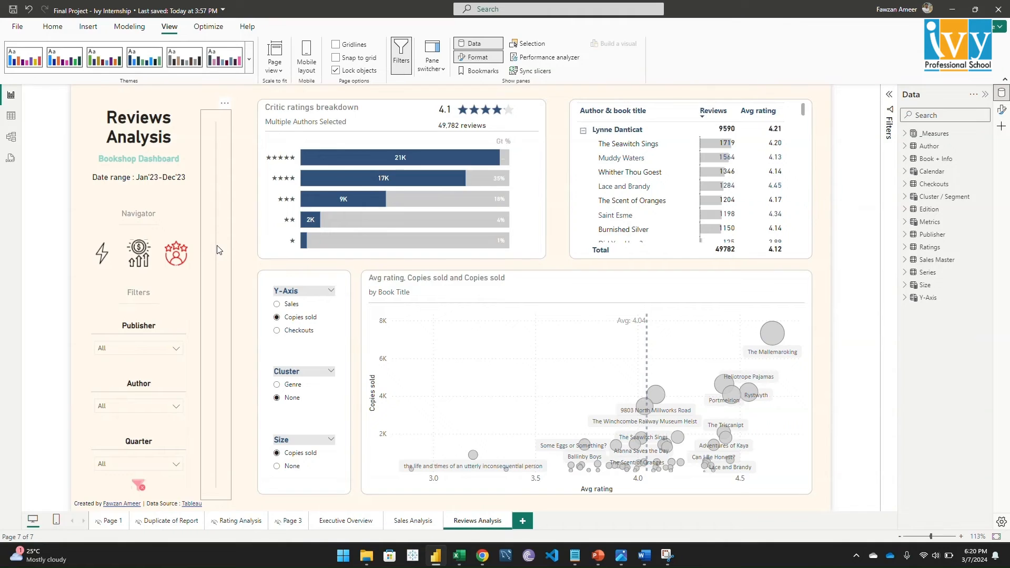
mouse_move(224, 266)
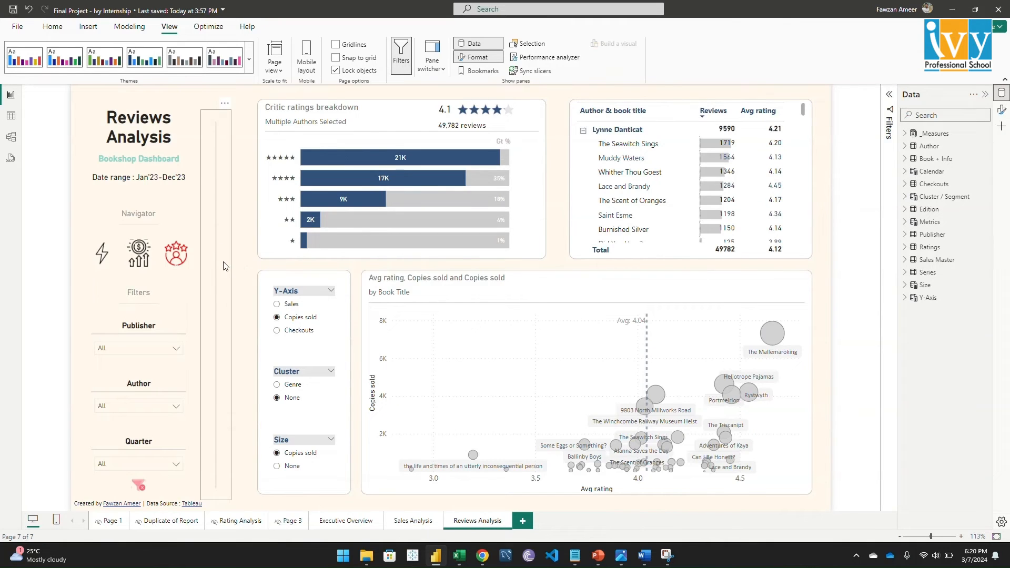
mouse_move(214, 282)
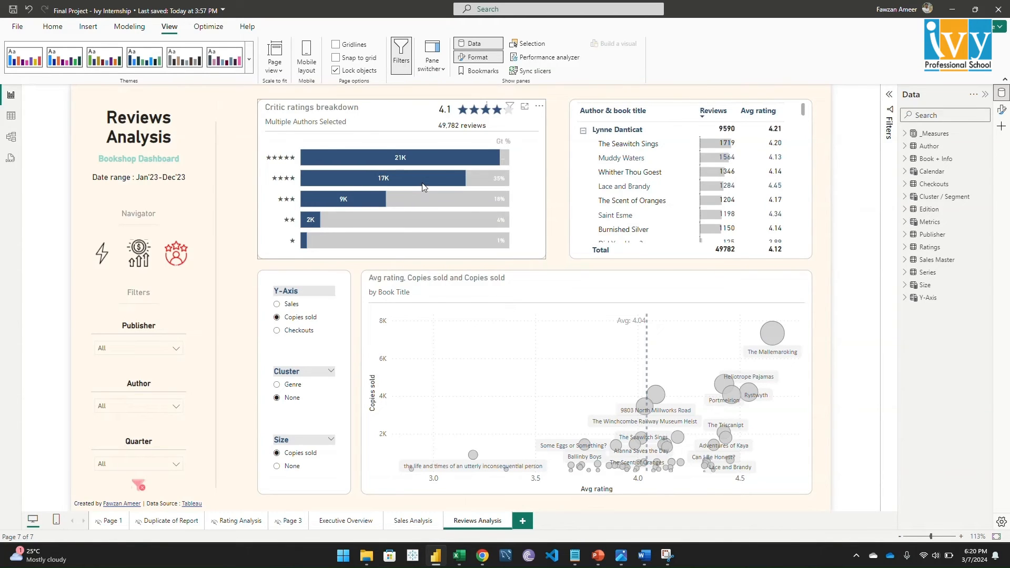
mouse_move(291, 116)
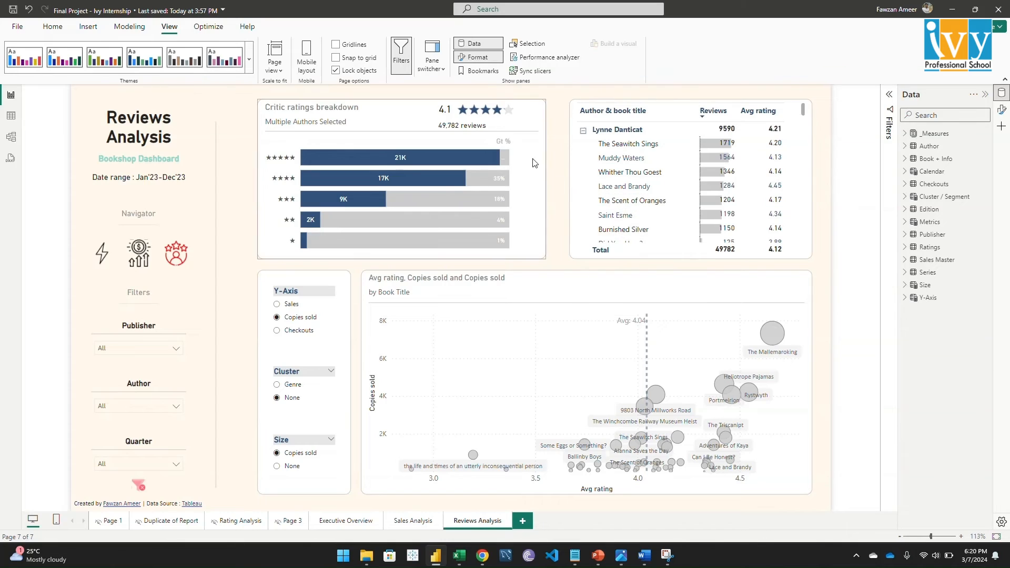
mouse_move(514, 250)
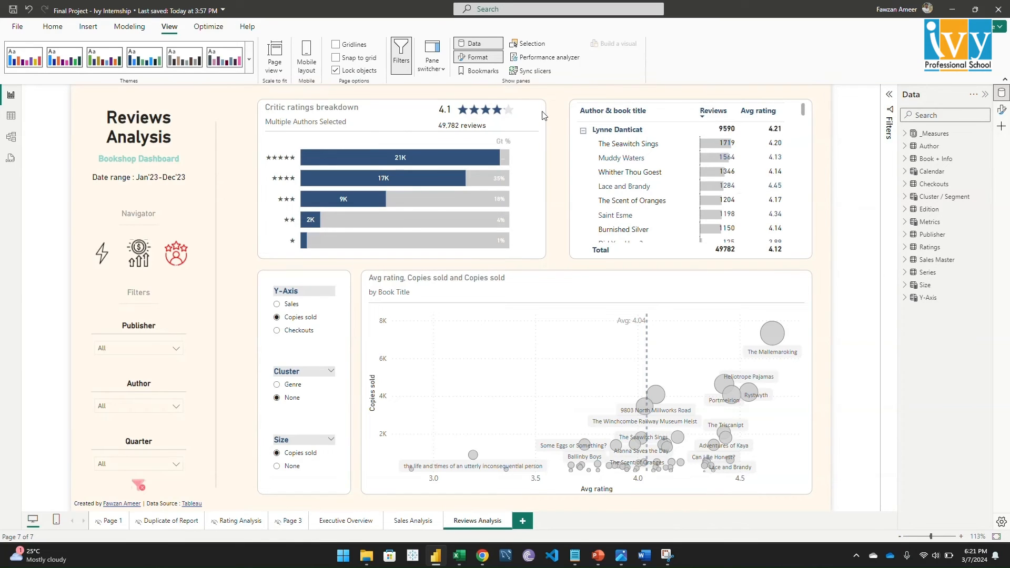
mouse_move(558, 103)
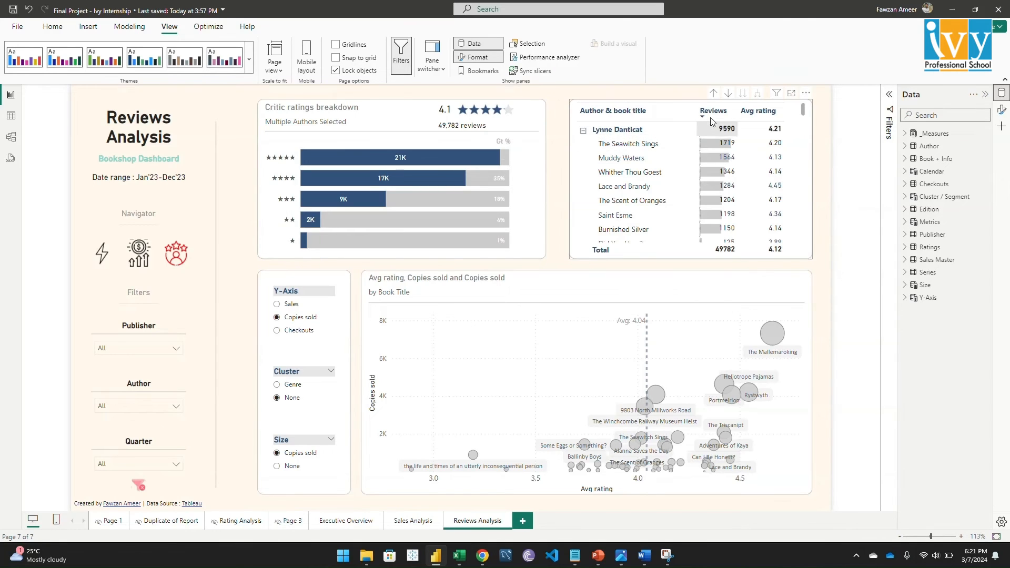
mouse_move(799, 200)
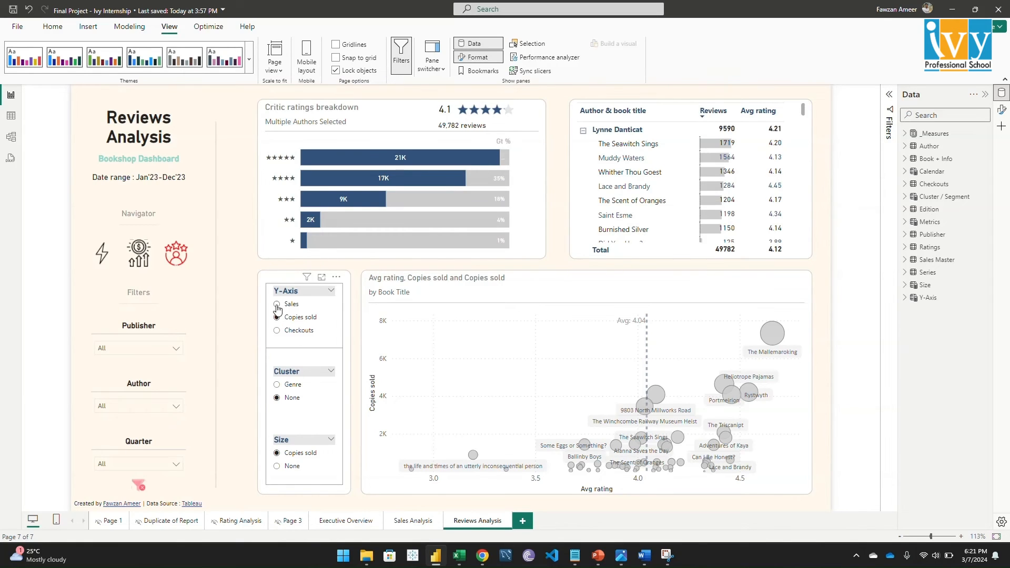
Try Sales, Copies sold and Checkouts on the scatter chart's Y-axis, settling on Copies sold, coloured by genre.
click(277, 304)
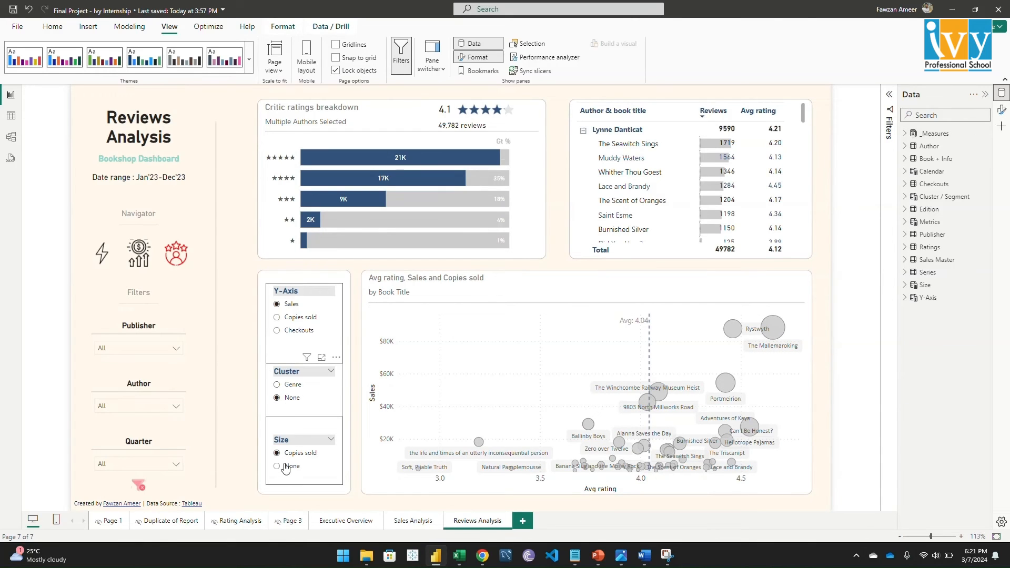
click(277, 385)
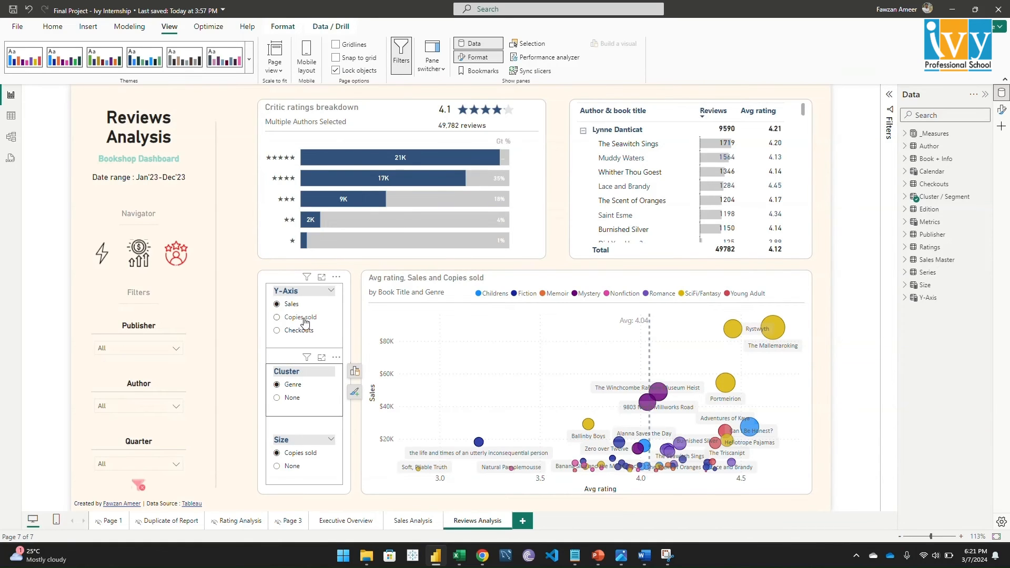
click(276, 317)
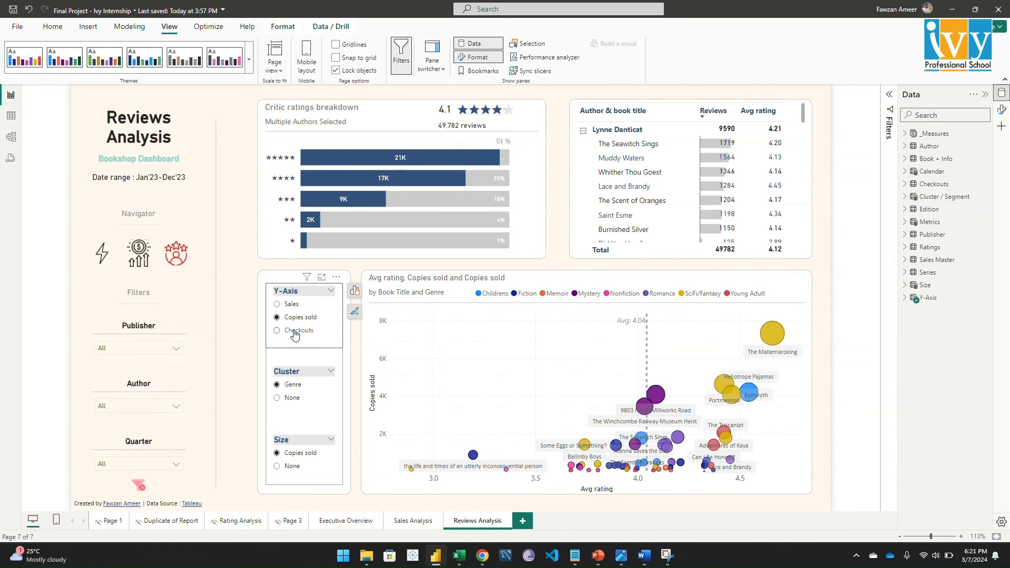
click(277, 330)
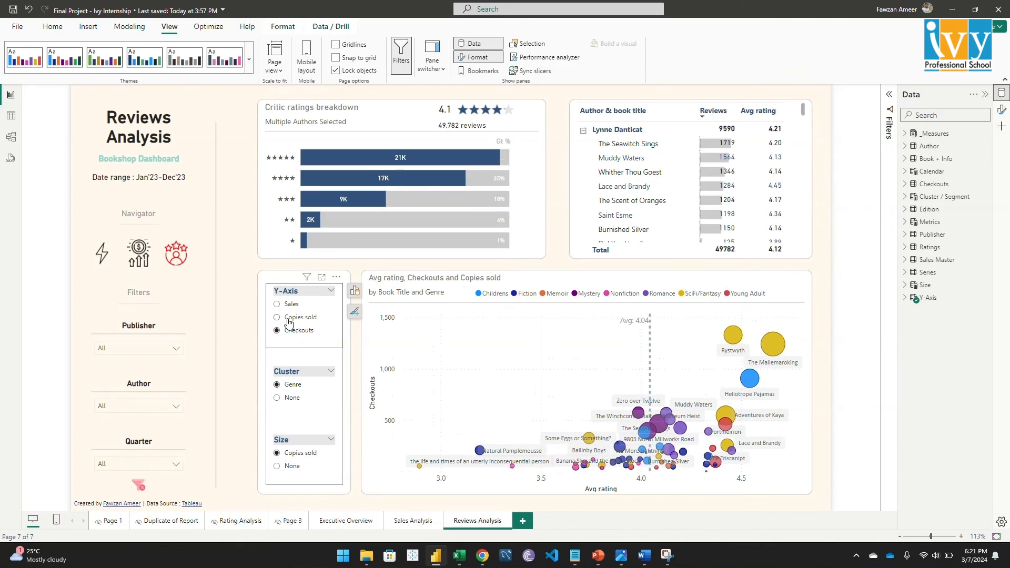
click(276, 317)
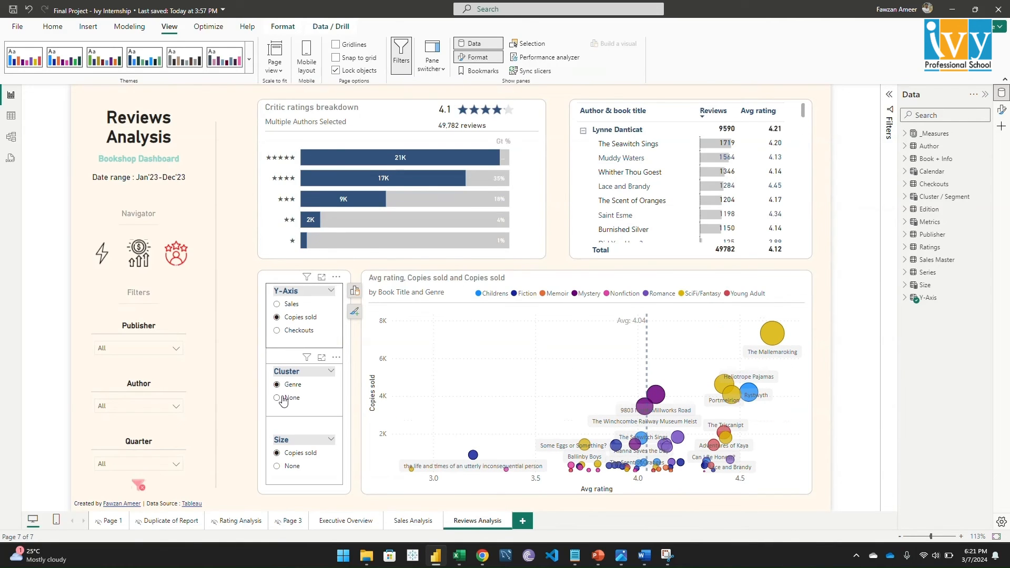
mouse_move(284, 407)
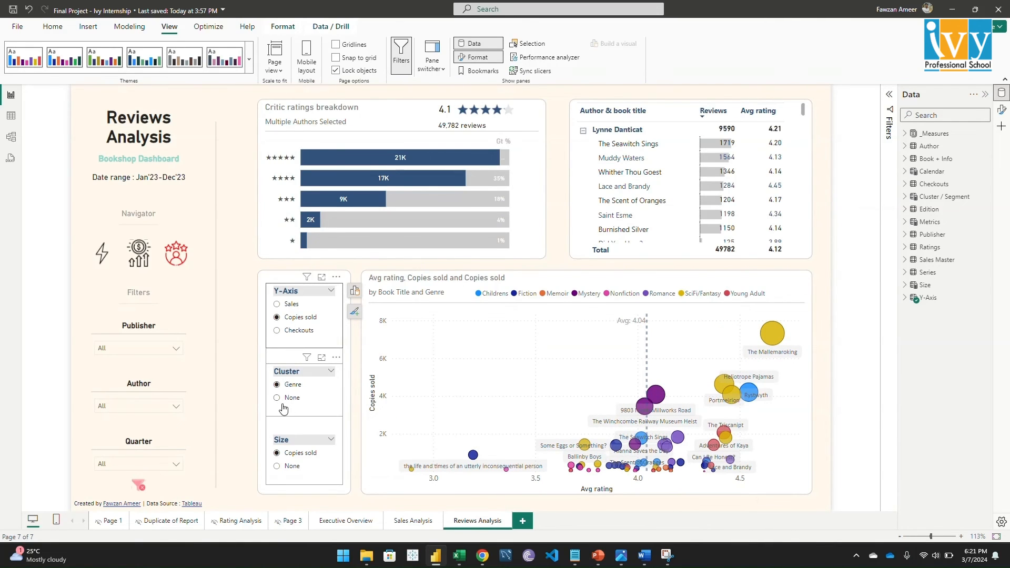
Toggle the Genre clustering off and back on, then set bubble Size to None.
click(277, 398)
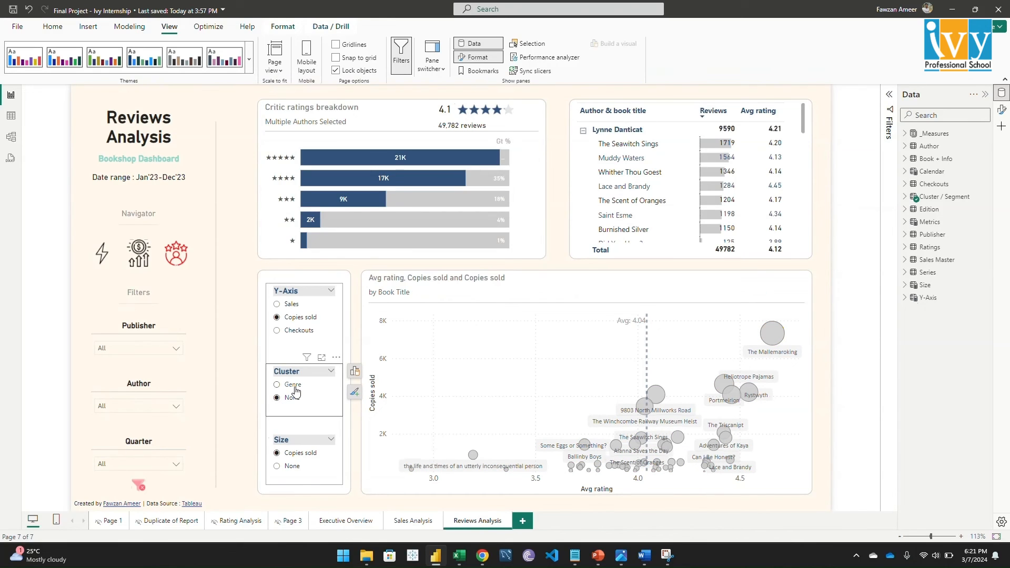
click(277, 385)
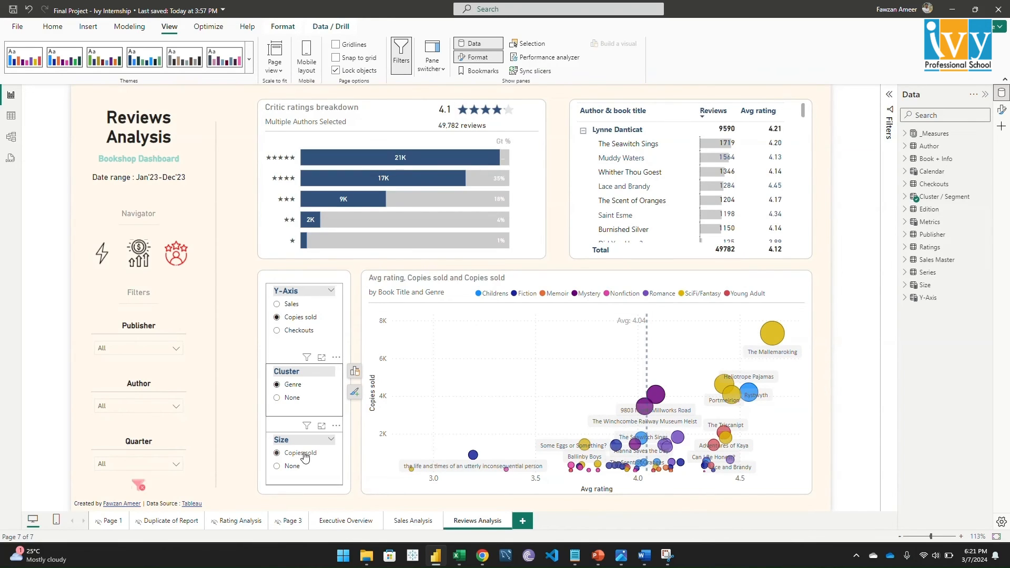
mouse_move(280, 467)
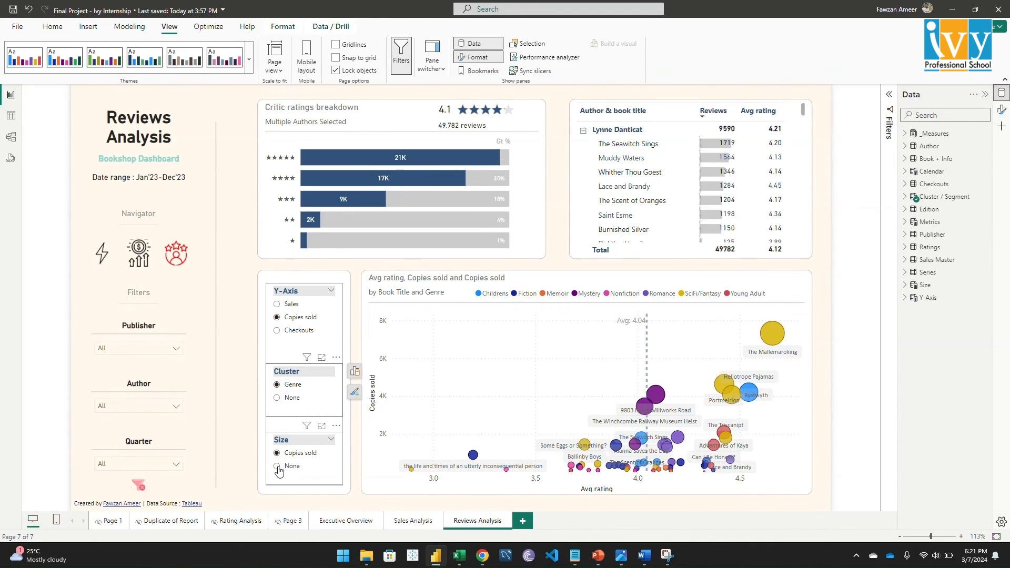
click(276, 466)
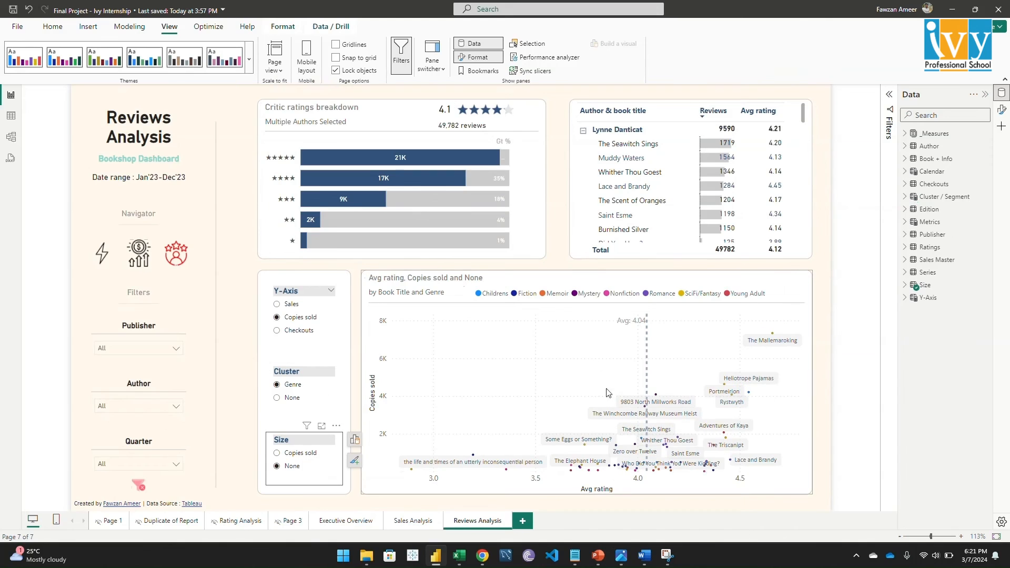
mouse_move(363, 441)
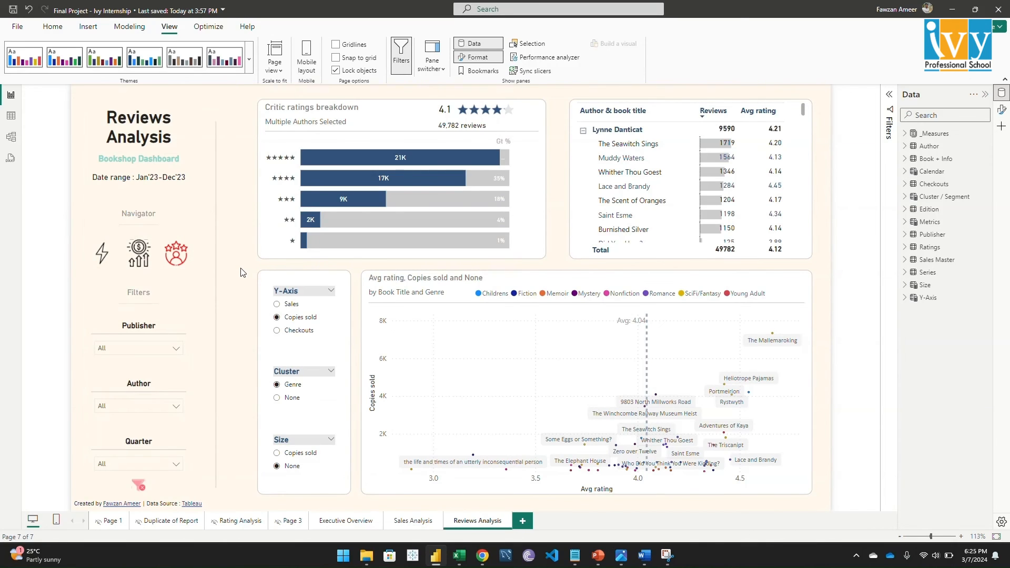
mouse_move(240, 274)
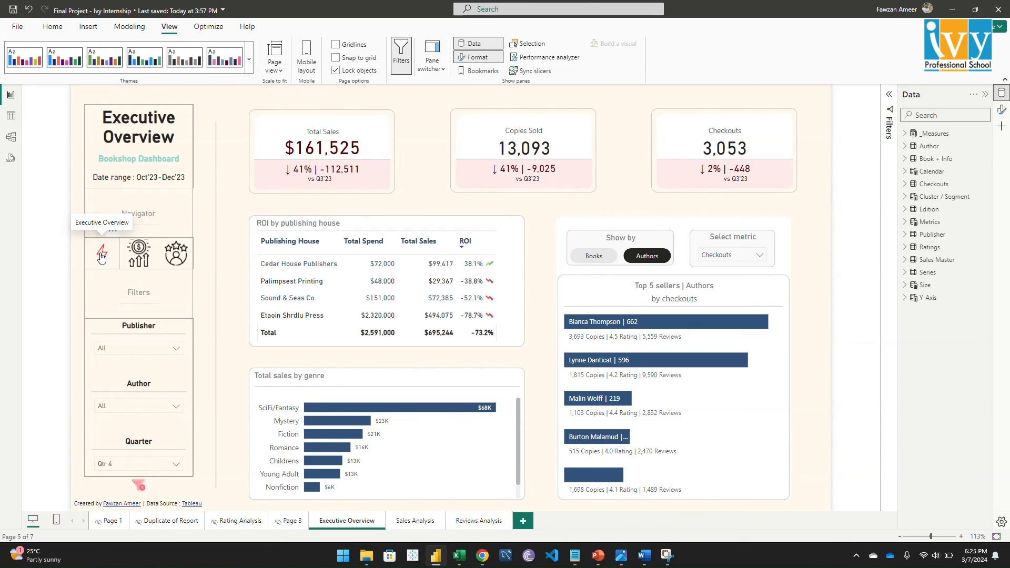
mouse_move(174, 277)
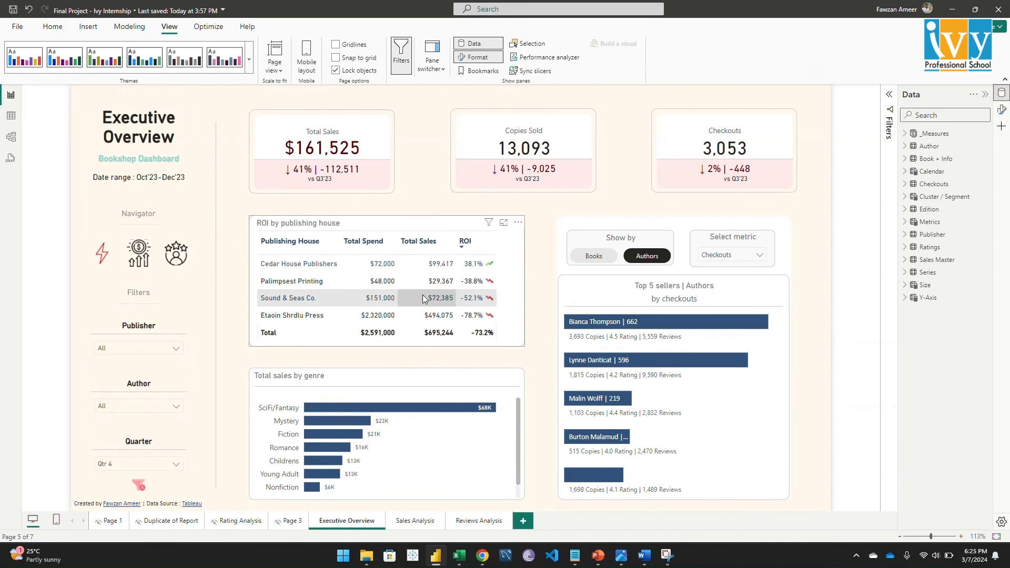
mouse_move(569, 241)
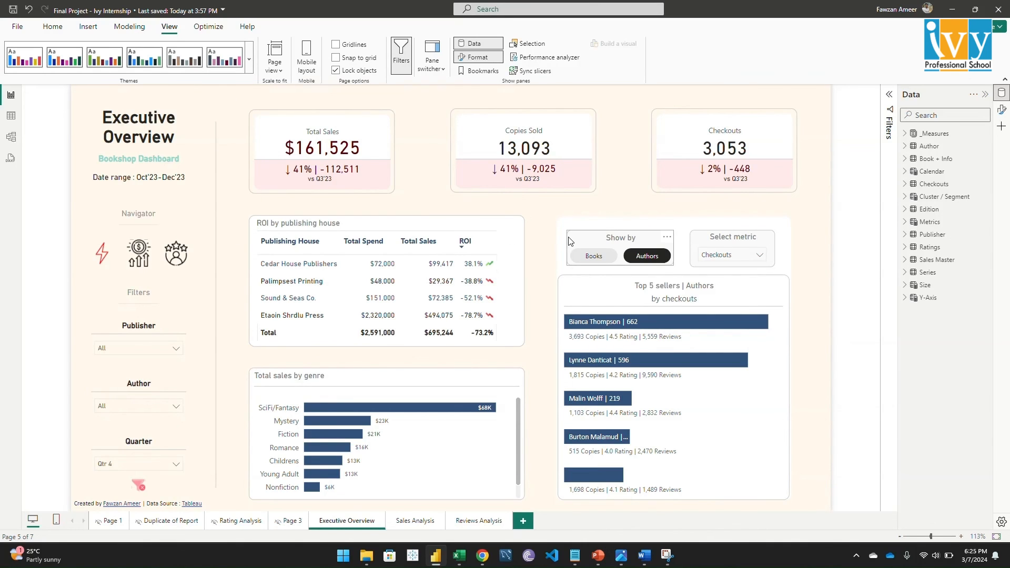